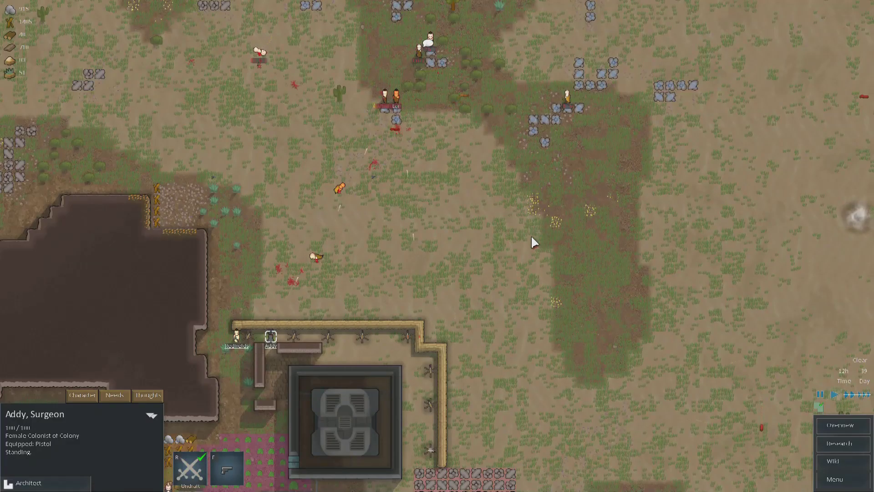
Walk through the numbered cubicle office and out the open door into the picture-lined hallway.
scroll("down", 3)
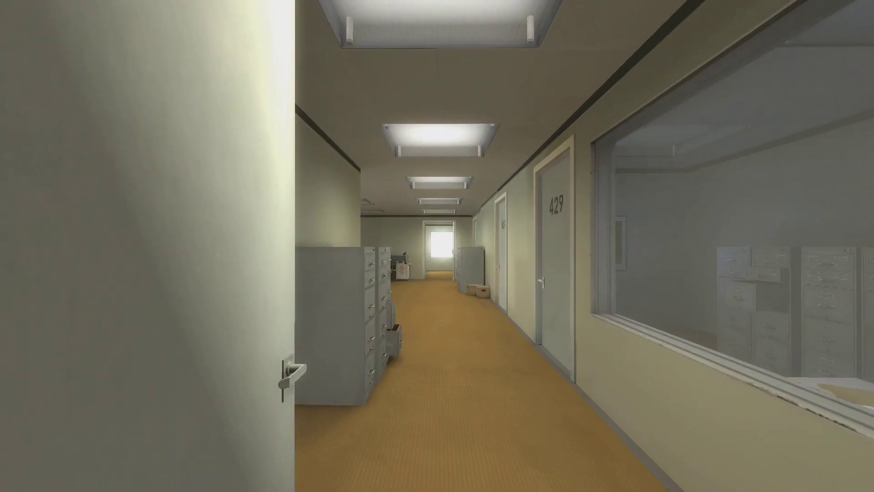
key("w")
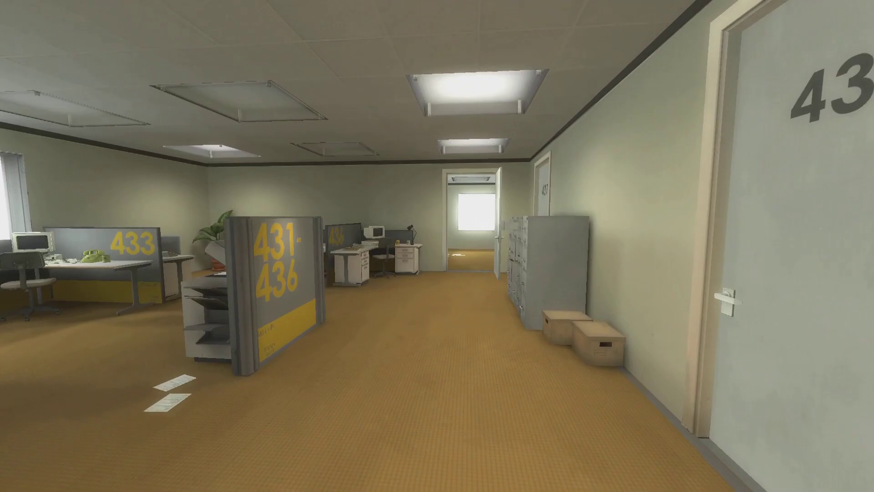
mouse_move(223, 245)
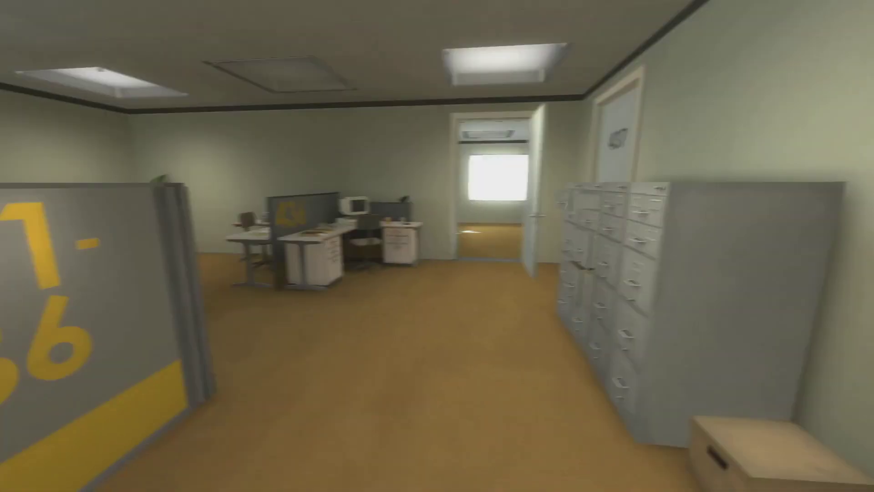
mouse_move(437, 246)
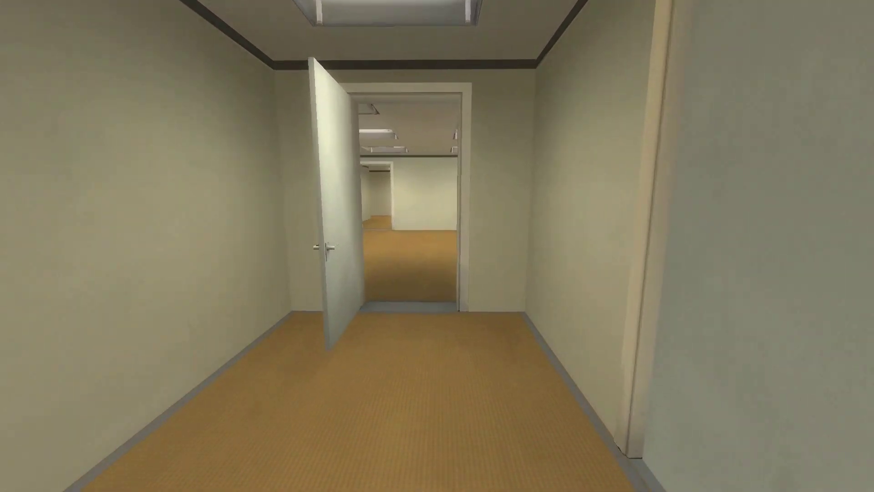
key("w")
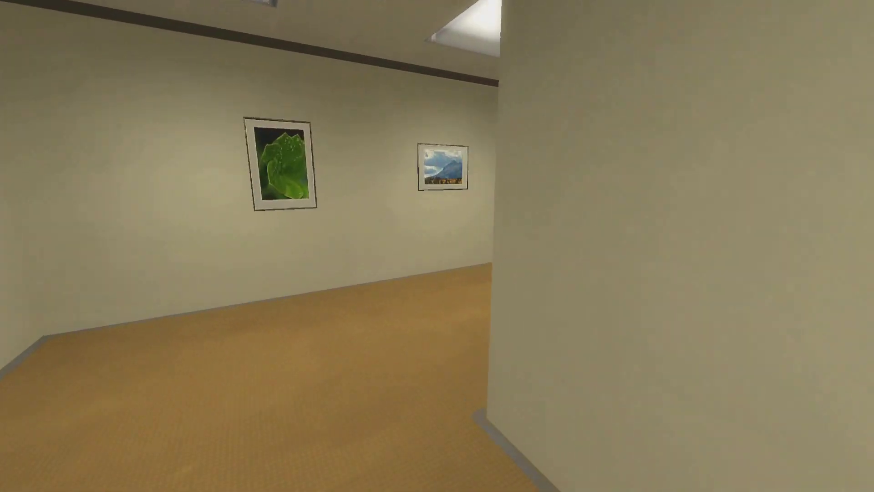
mouse_move(437, 246)
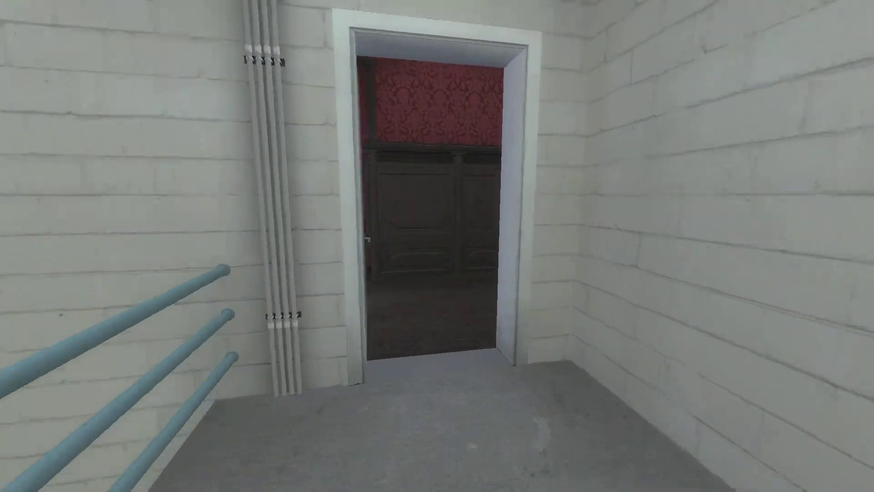
Walk past the stairwell doorway into the blue-walled bathroom.
key("w")
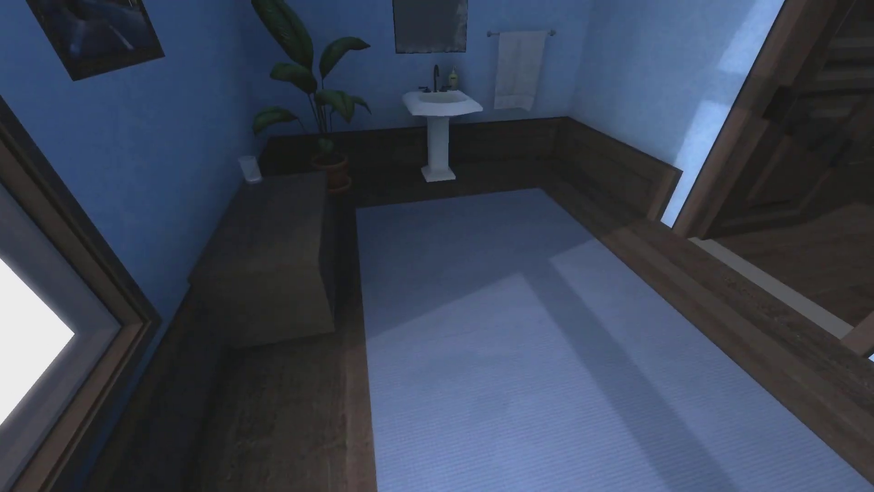
mouse_move(437, 245)
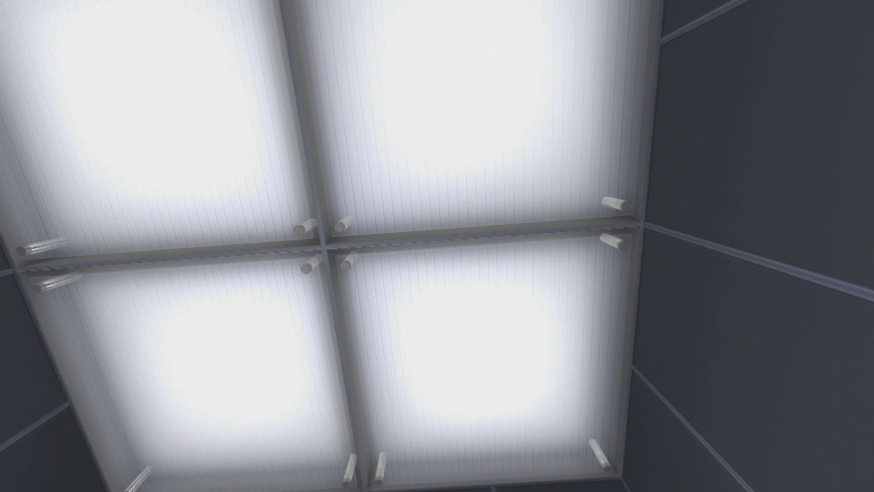
mouse_move(437, 246)
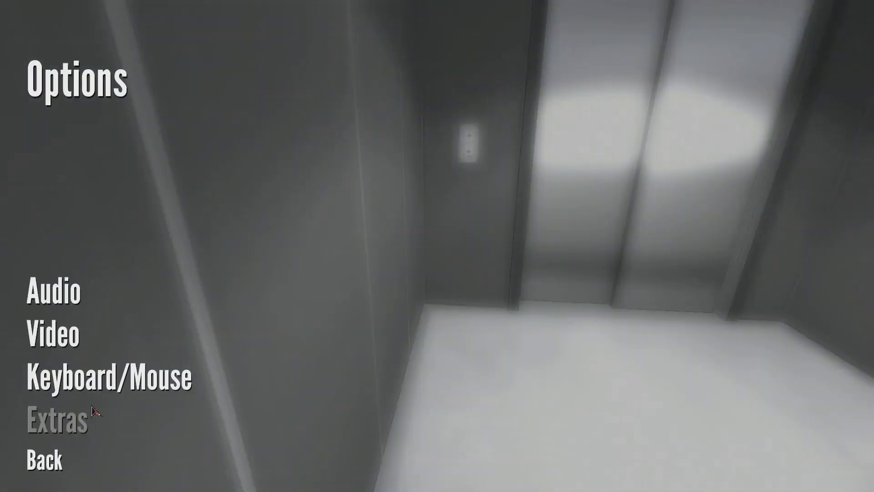
View the Audio settings unchanged, then back out of Options to the elevator.
left_click(54, 291)
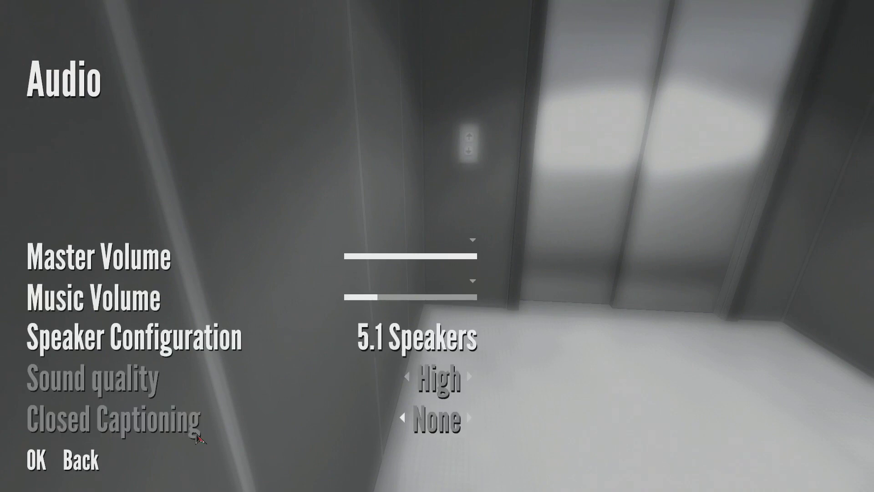
left_click(80, 461)
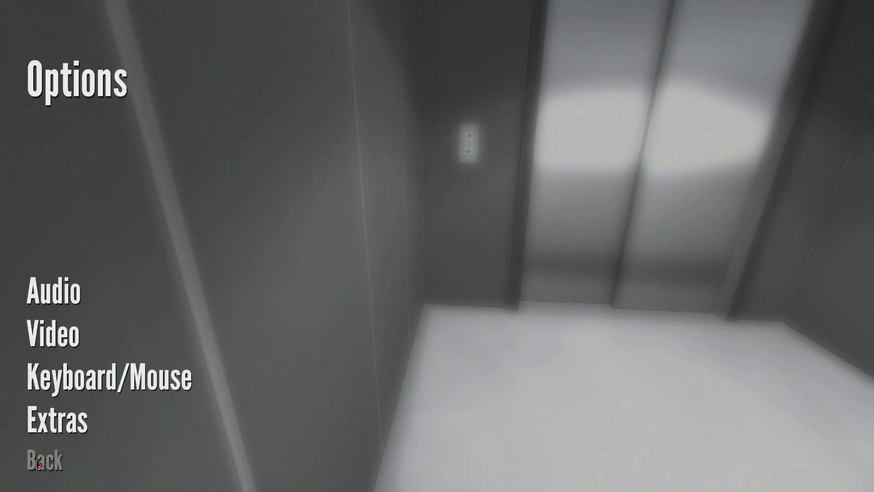
left_click(45, 460)
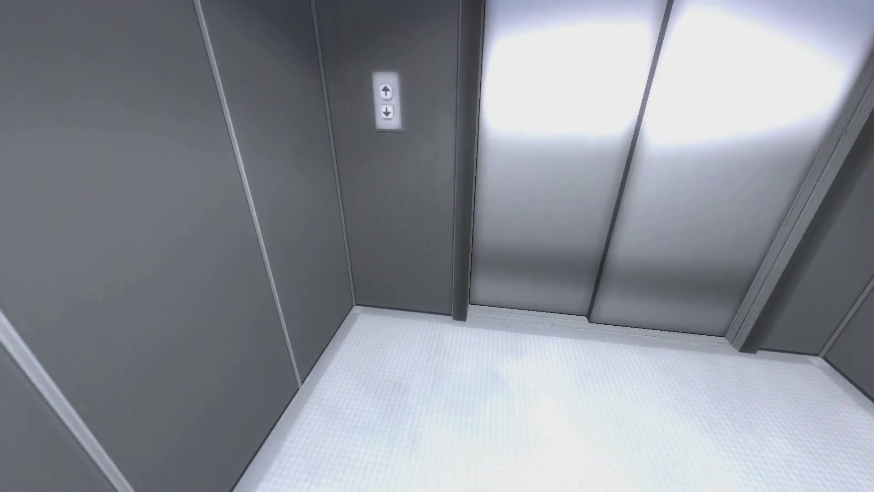
mouse_move(437, 245)
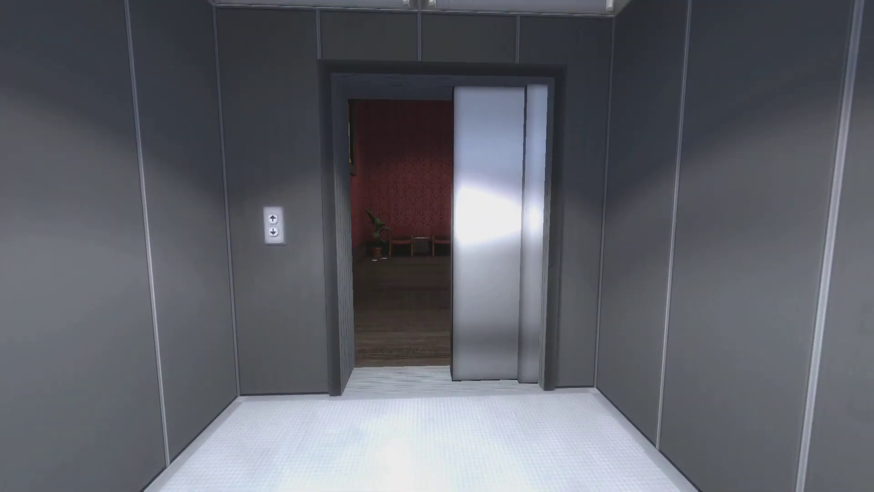
Walk from the elevator across the red room and through the double doors.
key("w")
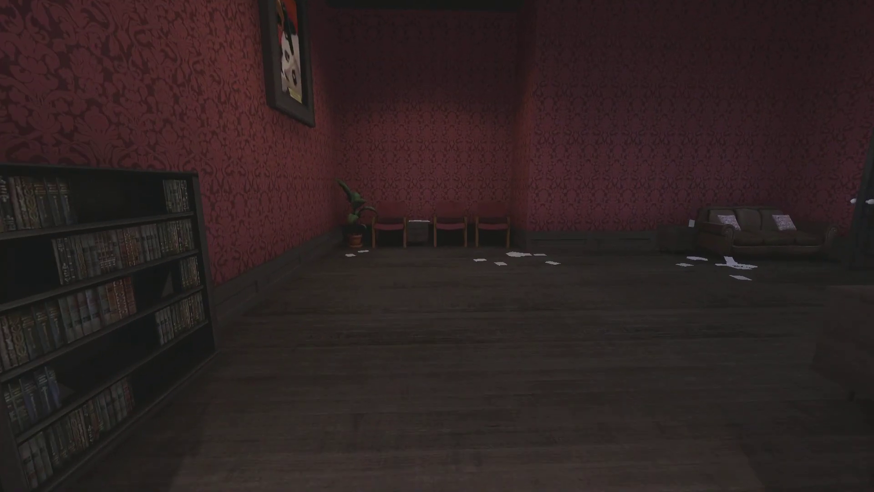
mouse_move(437, 246)
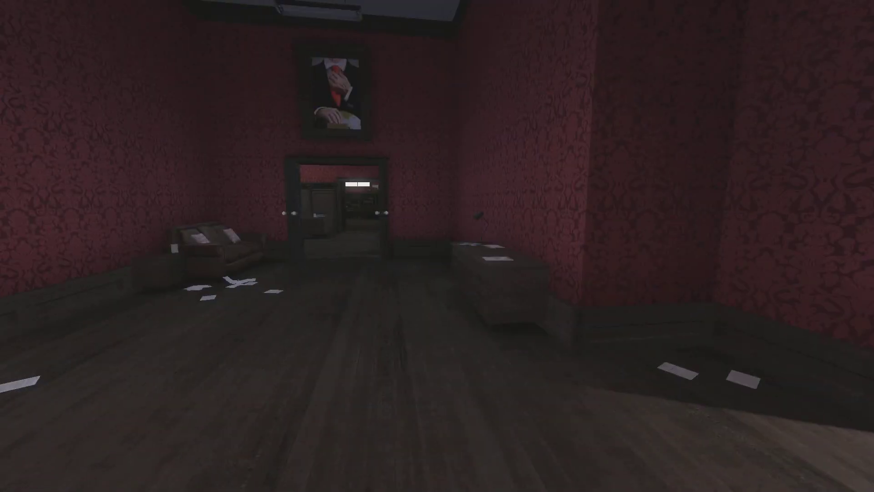
mouse_move(437, 245)
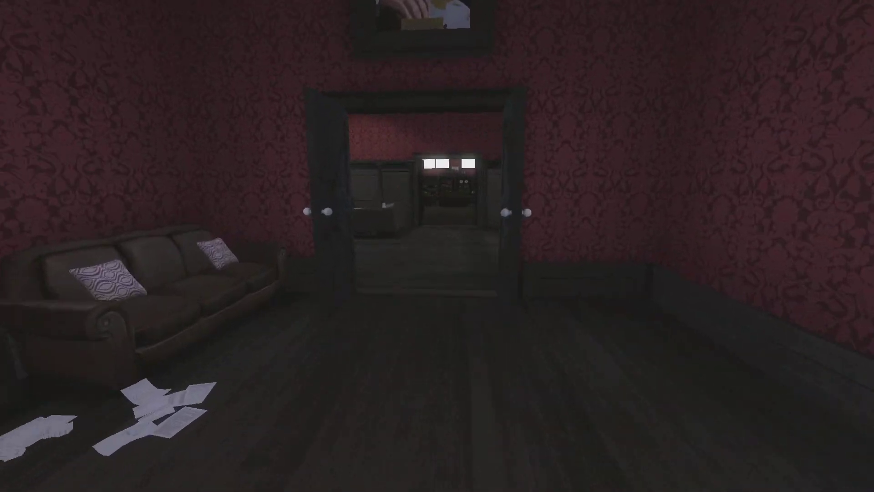
key("W")
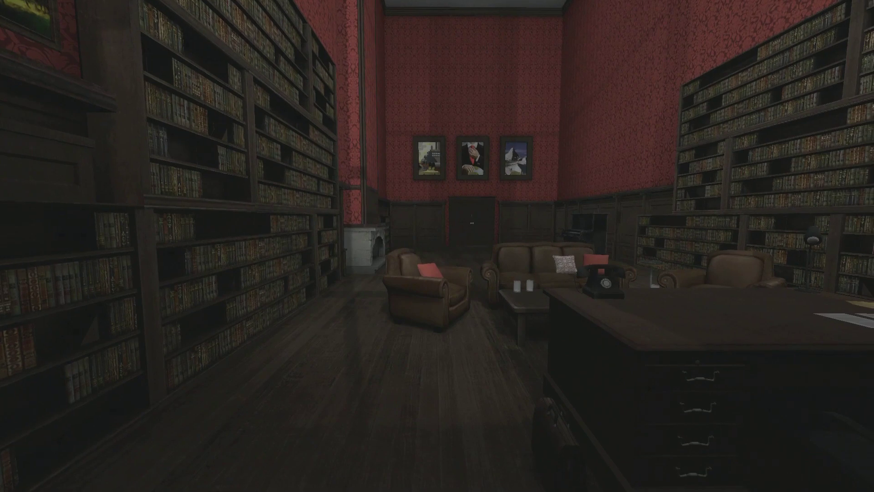
mouse_move(437, 246)
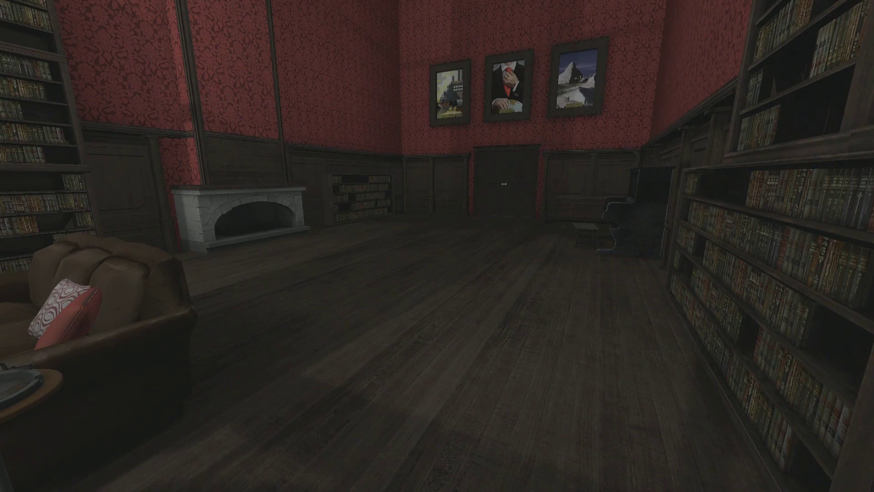
mouse_move(223, 246)
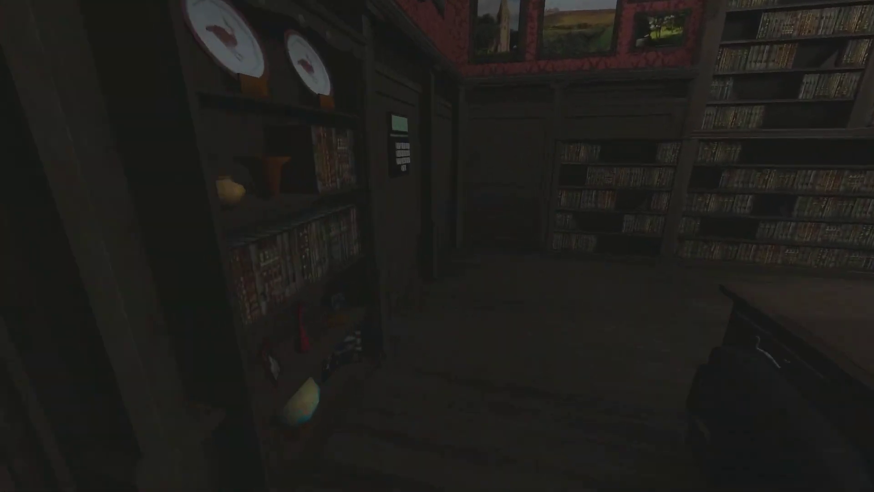
Use the wall keypad beside the bookshelves.
left_click(395, 134)
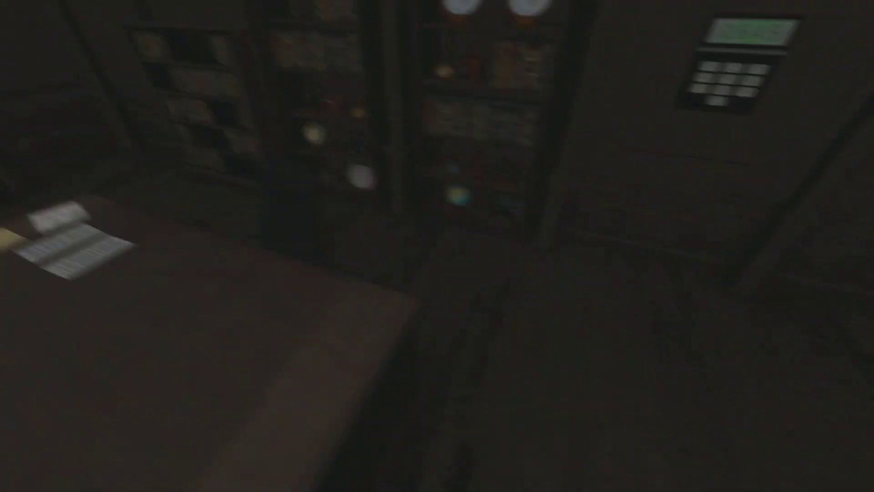
mouse_move(437, 246)
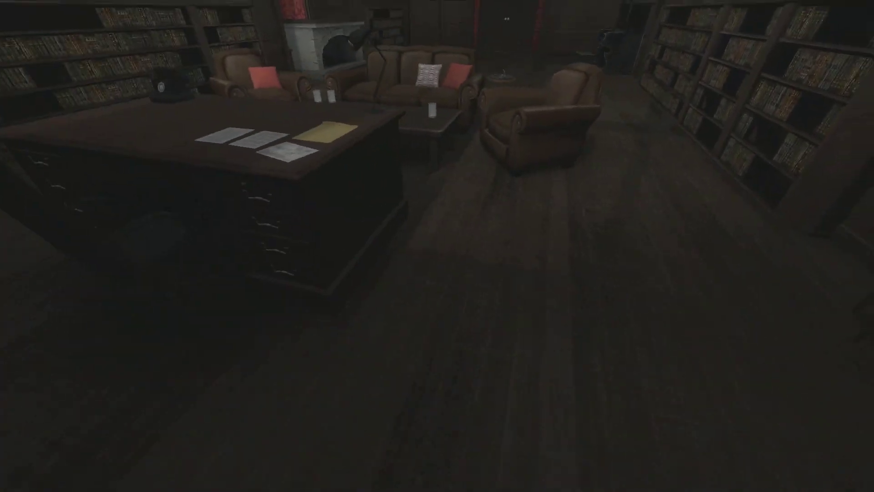
mouse_move(437, 246)
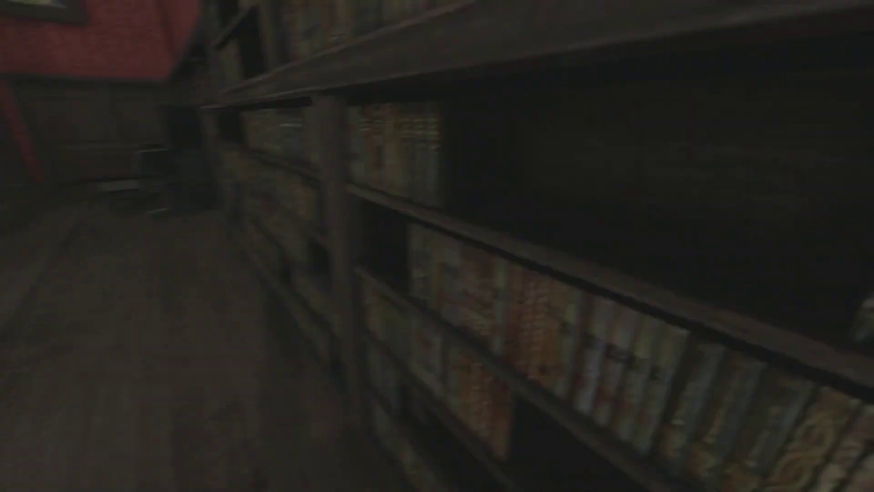
mouse_move(437, 246)
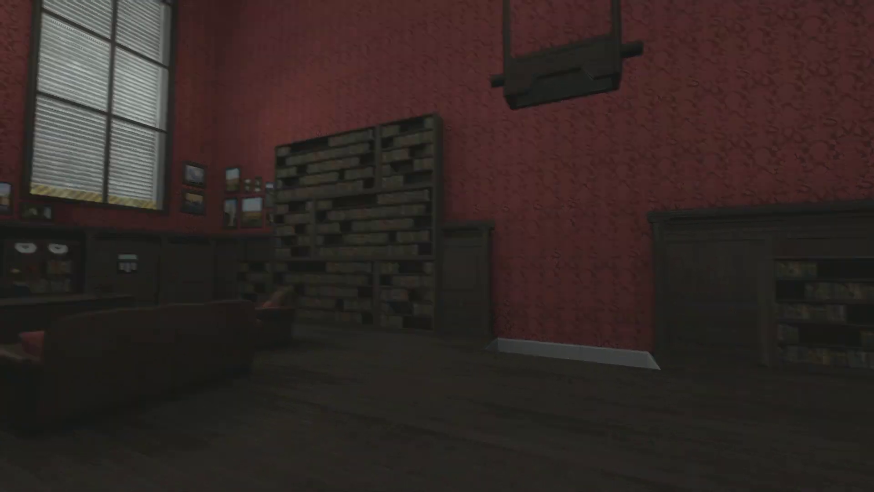
mouse_move(437, 246)
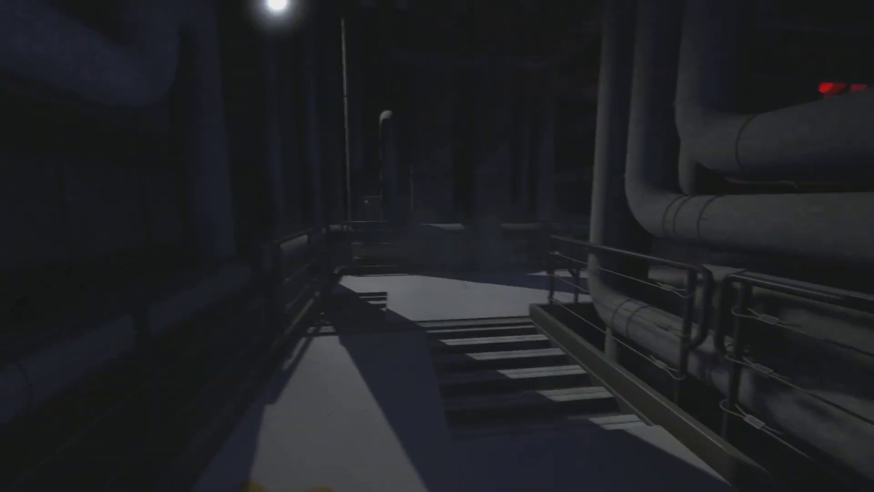
mouse_move(437, 246)
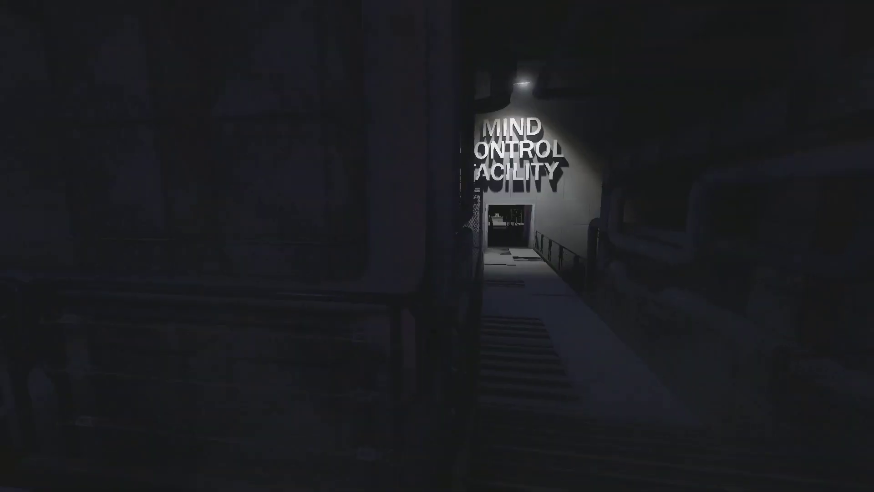
Walk past the Mind Control Facility sign and red hand truck to the dark, sparking shaft.
key("w")
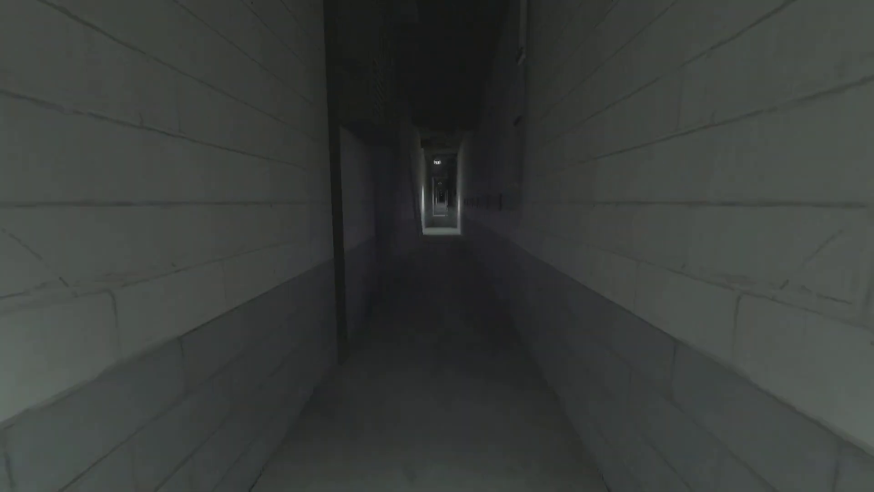
key("w")
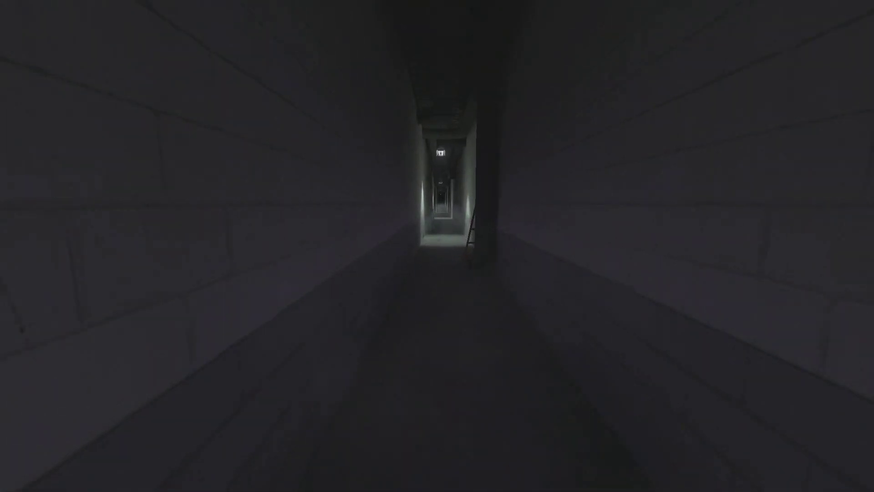
key("w")
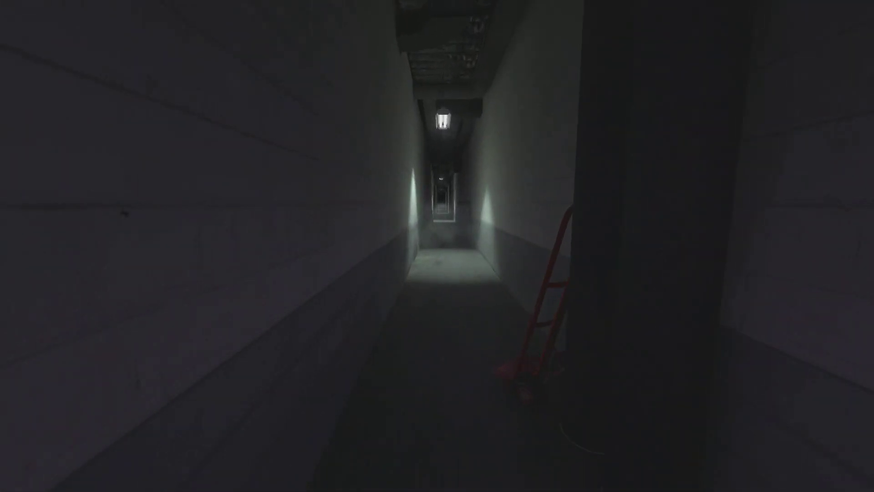
key("w")
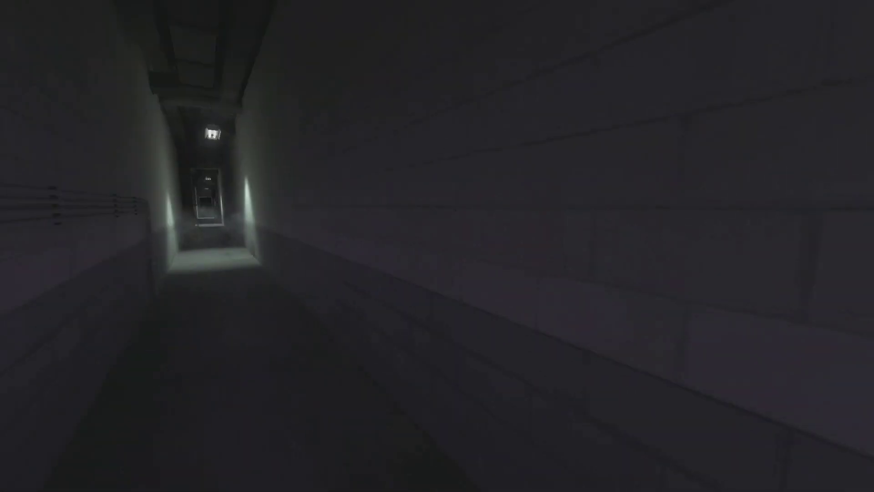
mouse_move(437, 246)
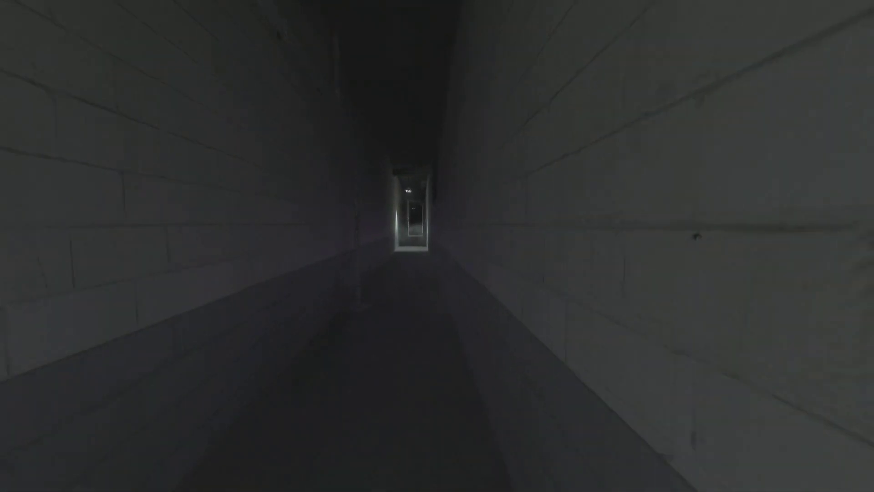
key("w")
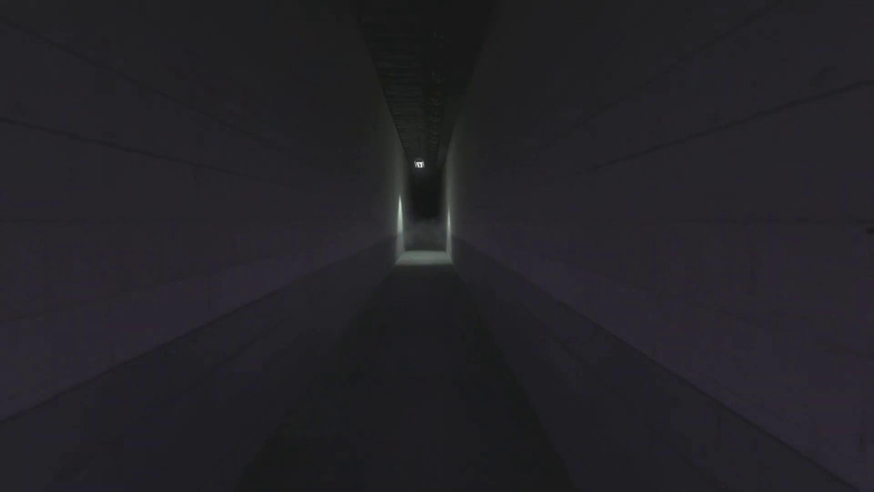
key("w")
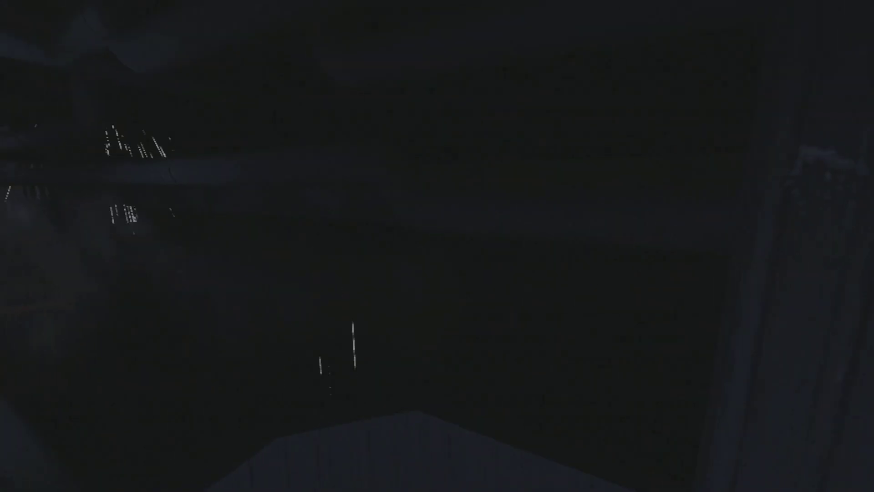
mouse_move(437, 246)
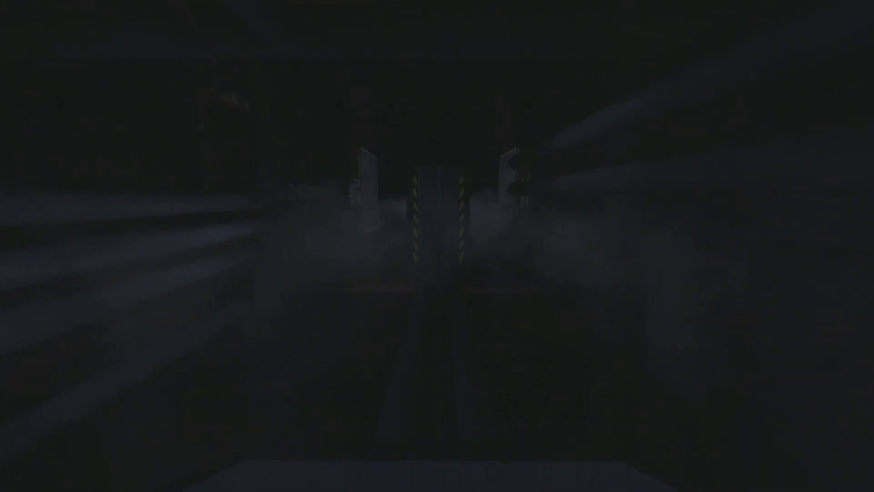
mouse_move(437, 246)
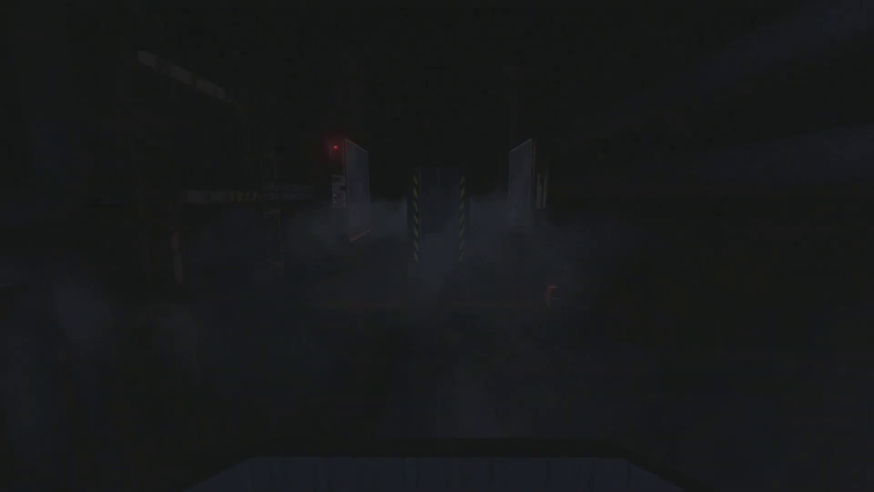
mouse_move(437, 246)
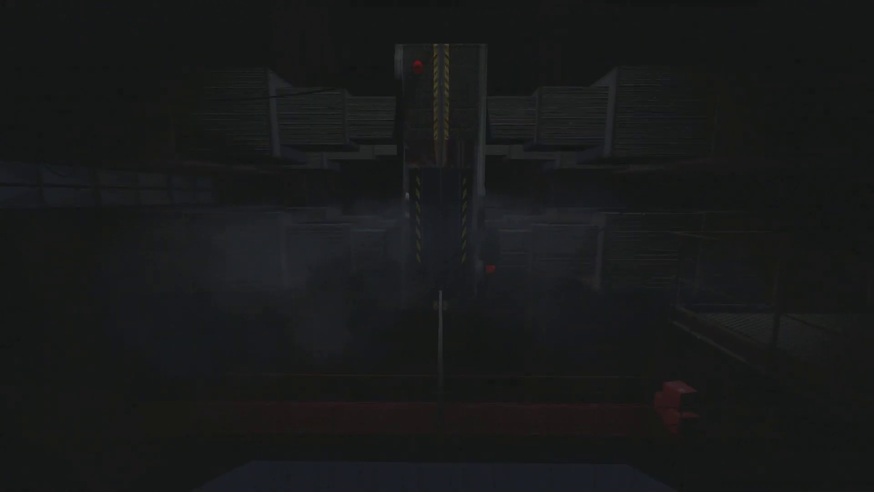
mouse_move(437, 246)
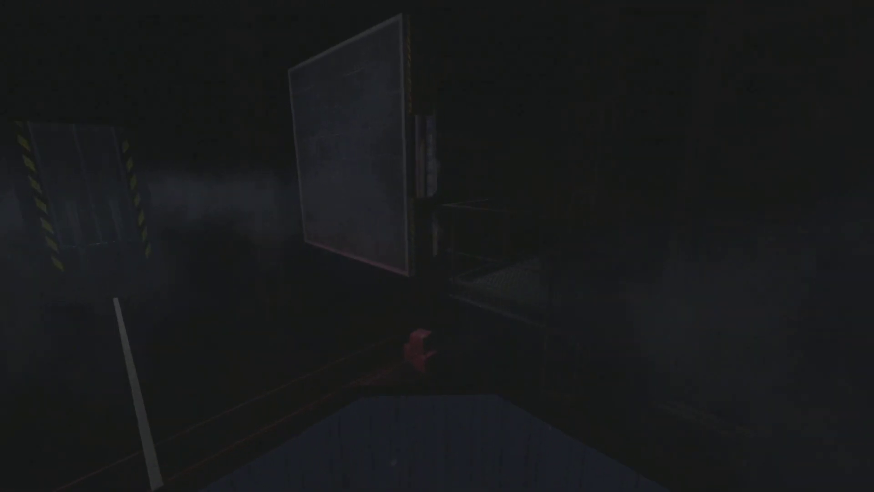
mouse_move(437, 246)
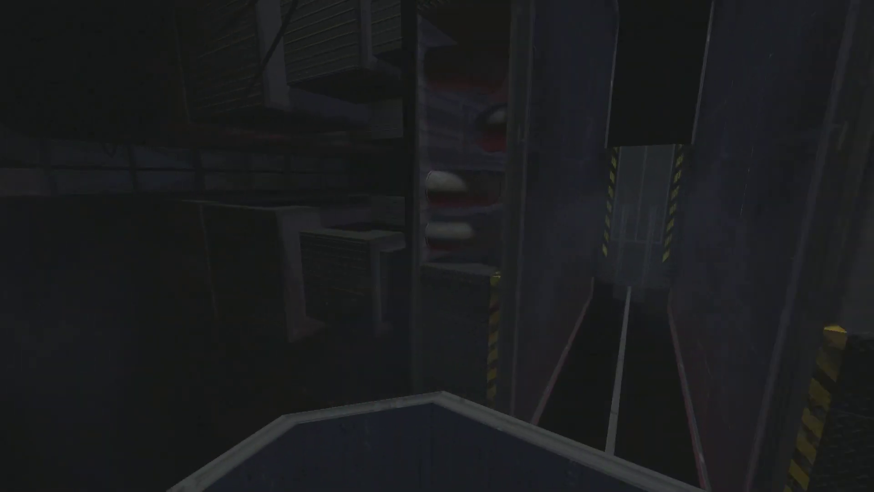
mouse_move(437, 246)
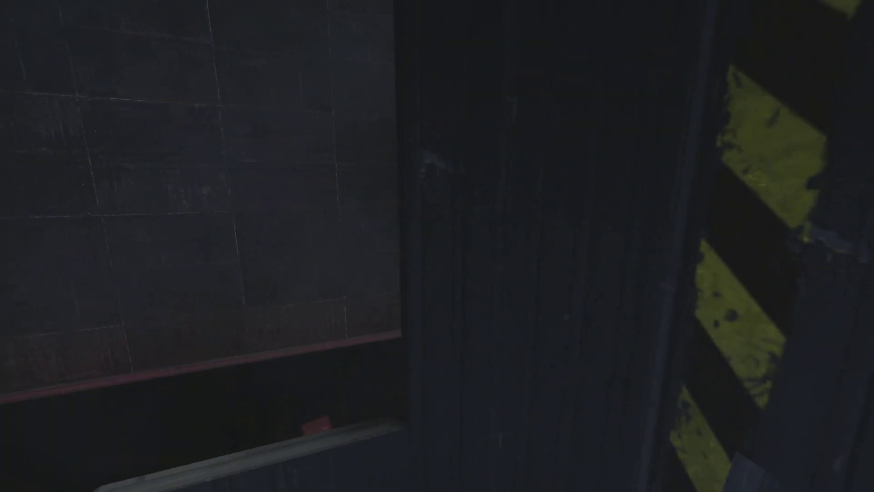
mouse_move(437, 245)
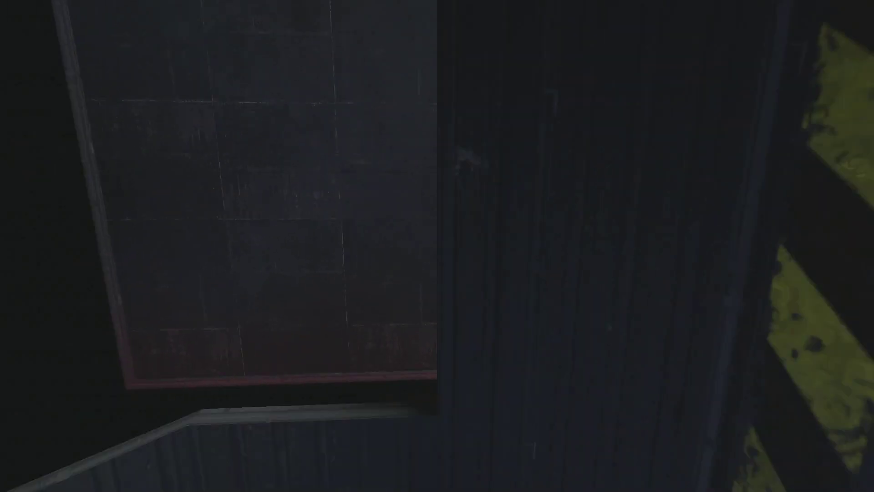
mouse_move(437, 246)
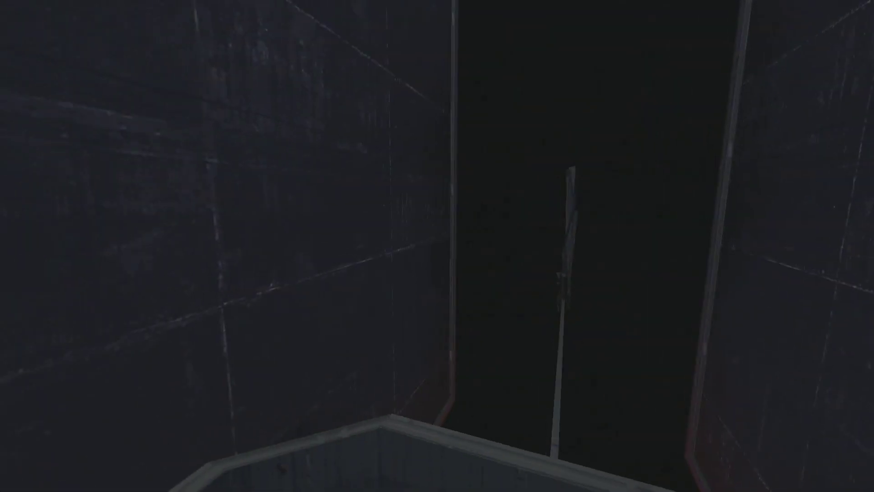
mouse_move(437, 245)
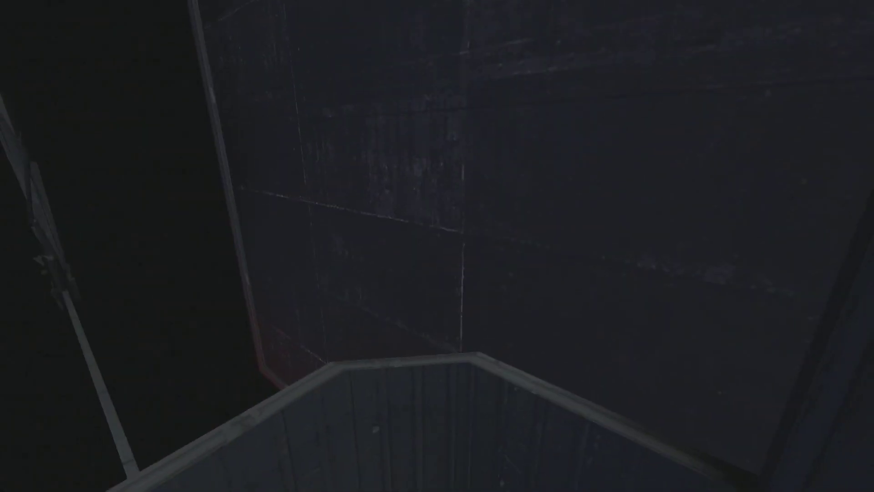
mouse_move(437, 246)
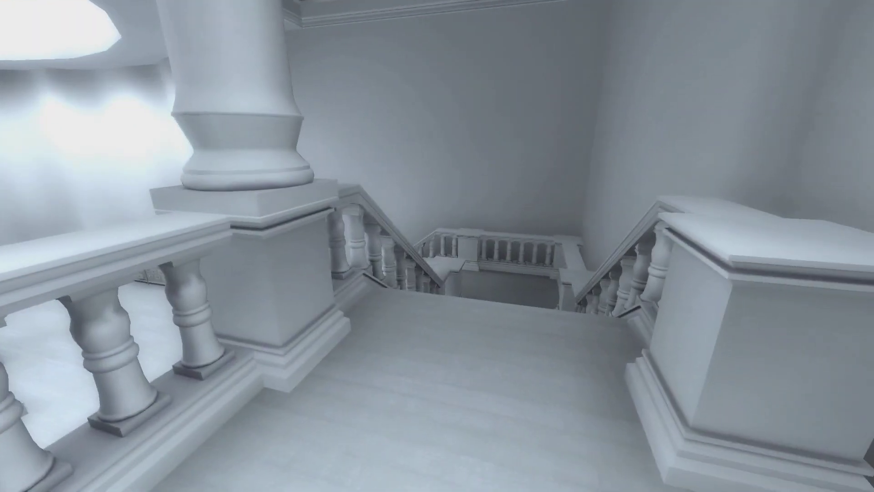
mouse_move(437, 246)
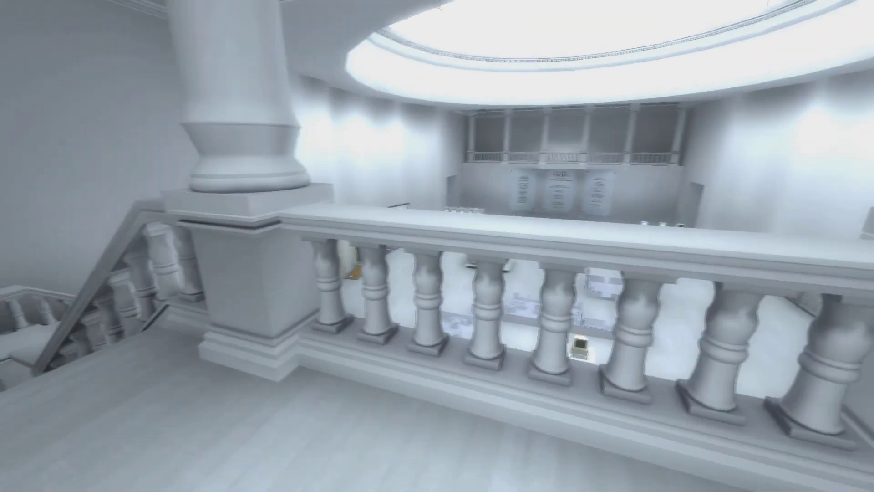
mouse_move(437, 245)
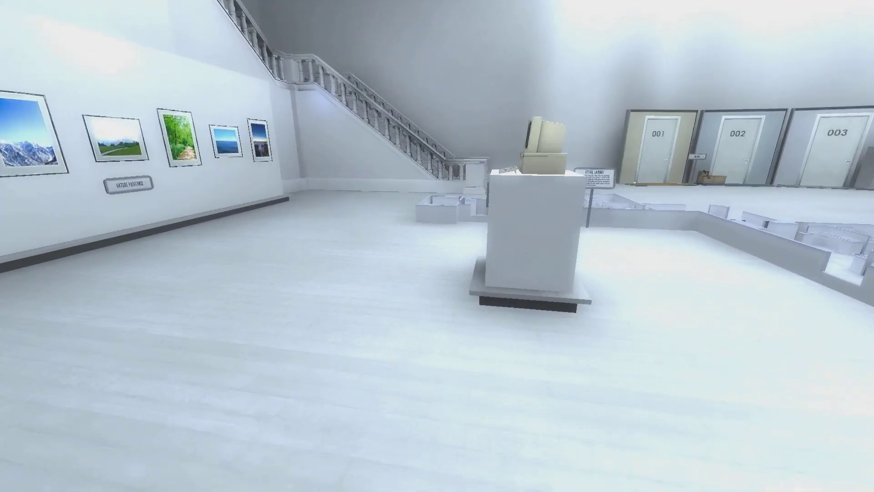
mouse_move(437, 246)
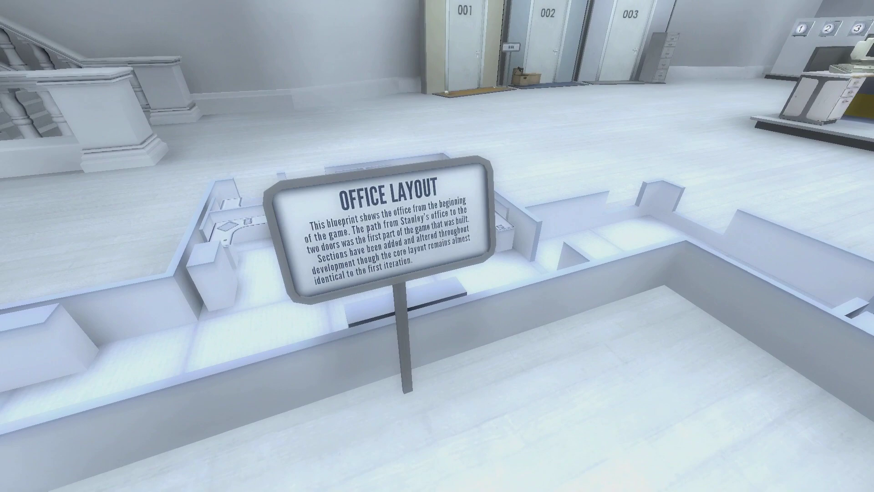
mouse_move(437, 245)
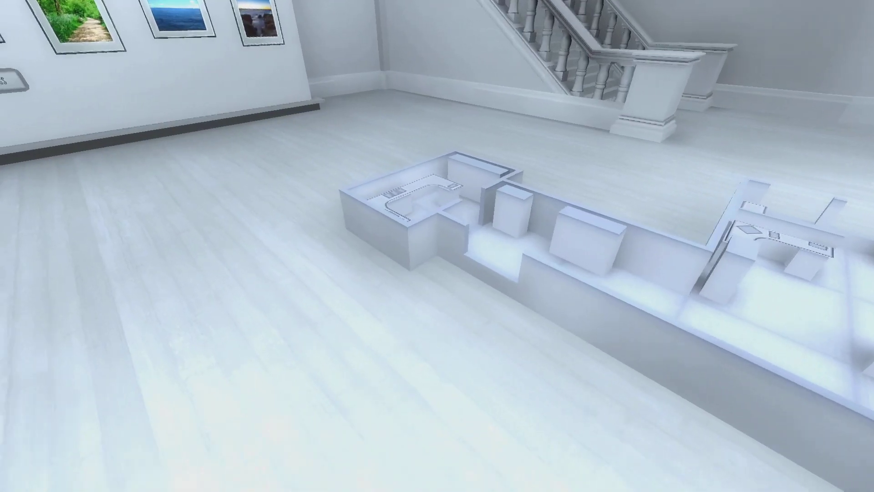
mouse_move(437, 246)
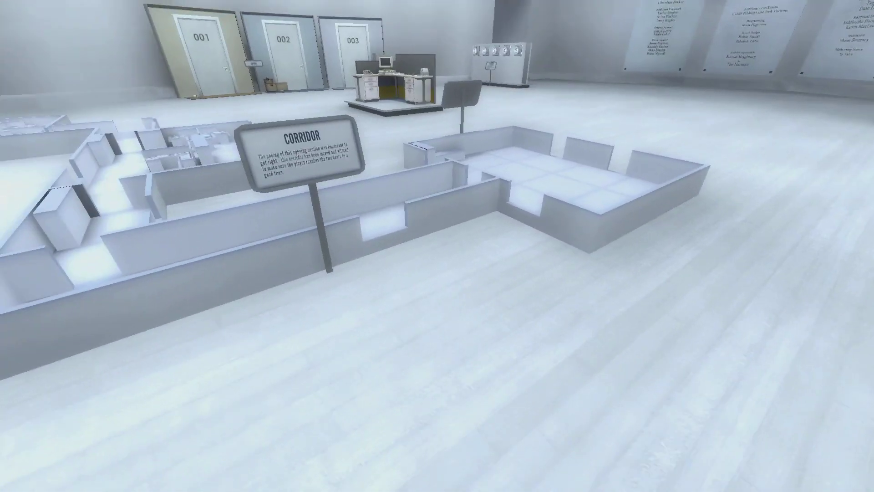
mouse_move(437, 246)
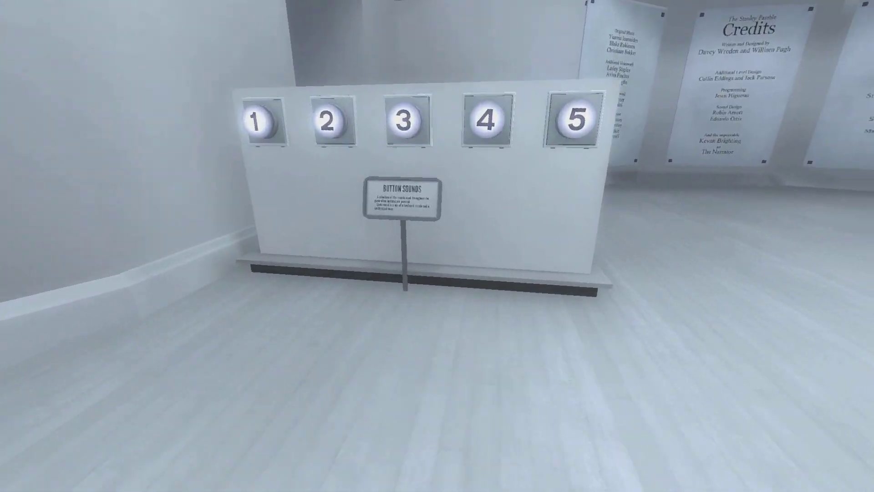
mouse_move(437, 245)
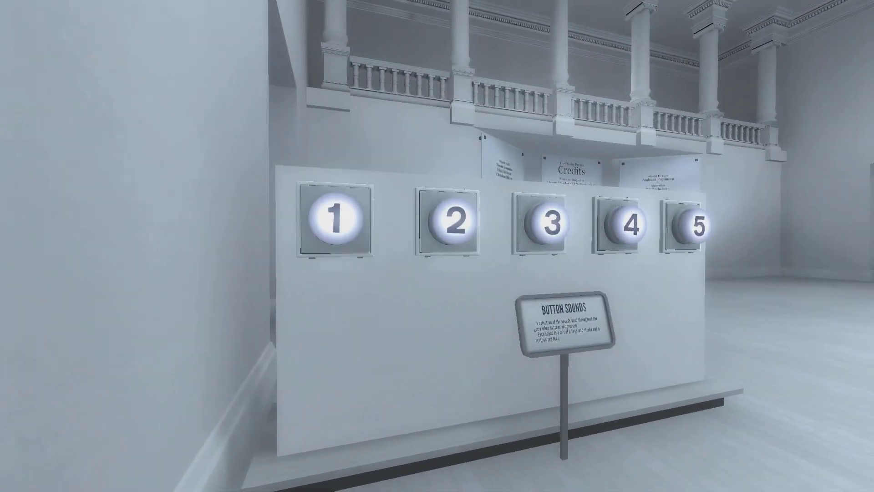
mouse_move(437, 246)
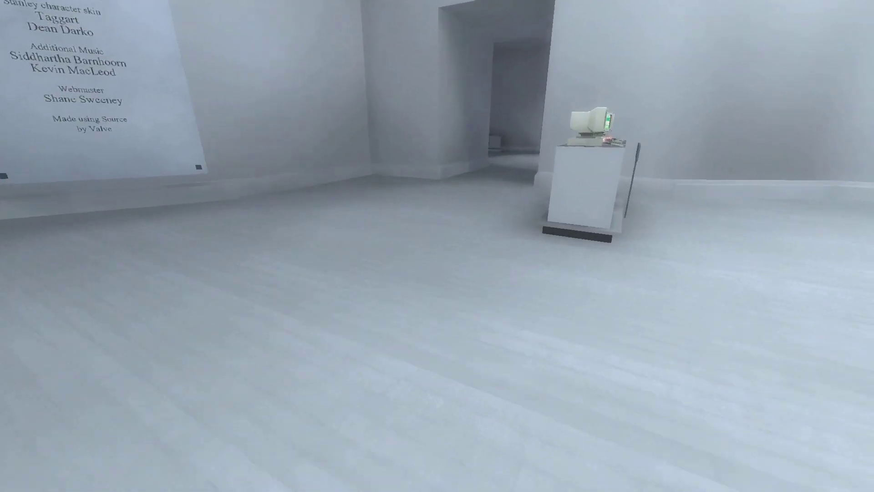
mouse_move(437, 245)
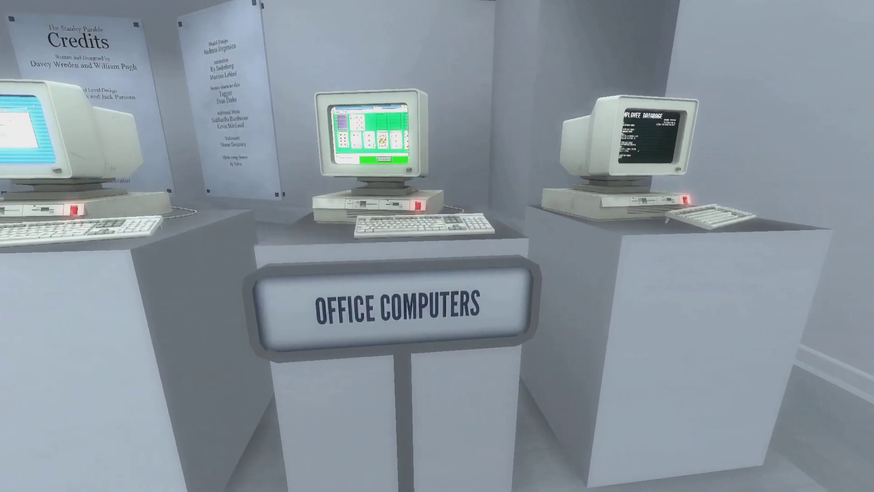
mouse_move(437, 246)
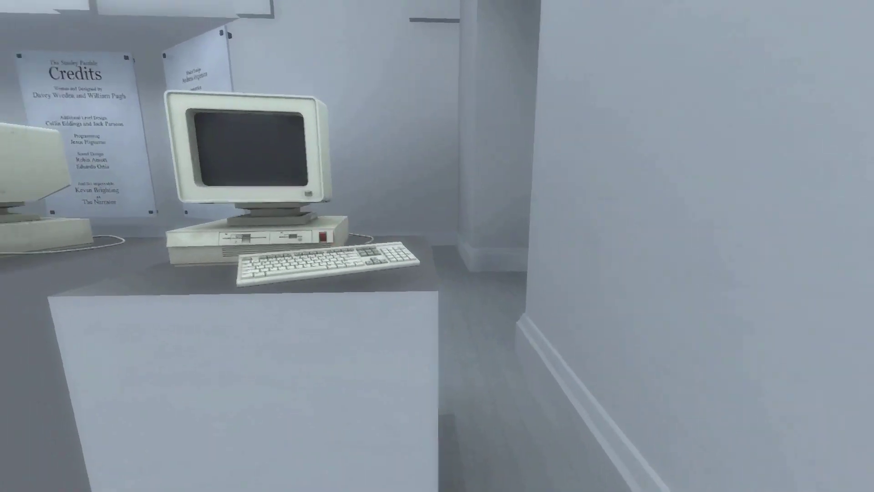
mouse_move(437, 246)
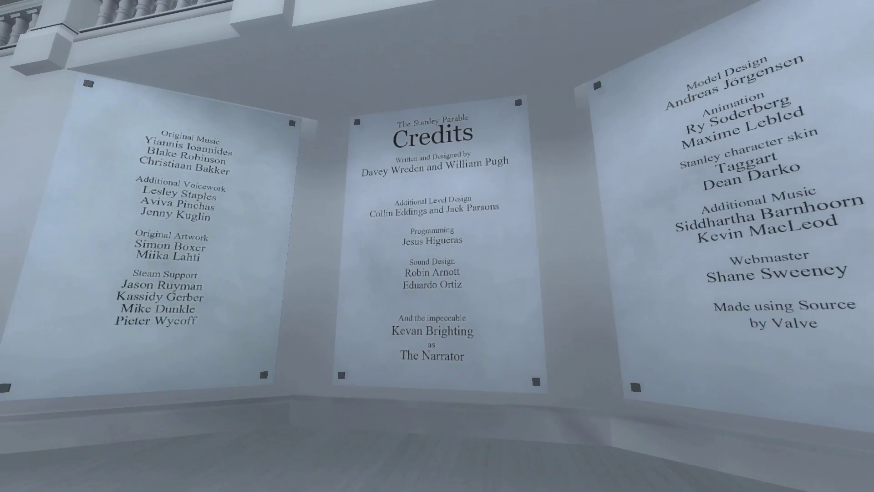
mouse_move(437, 245)
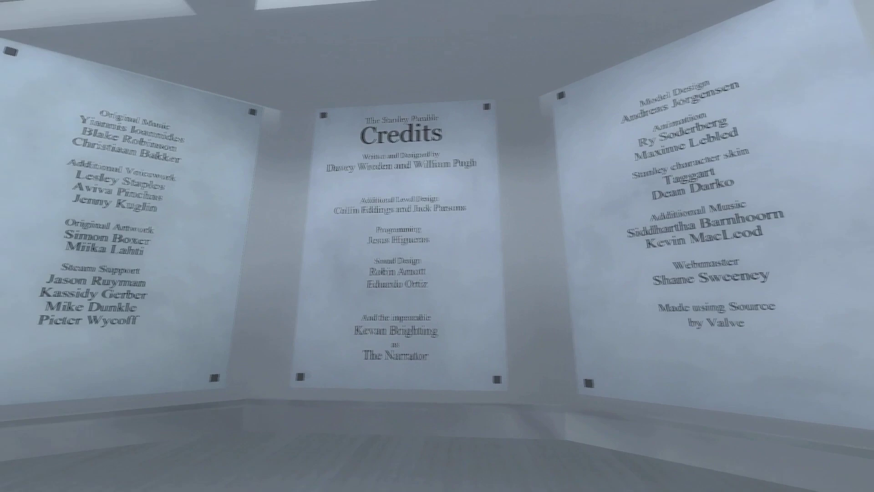
mouse_move(437, 245)
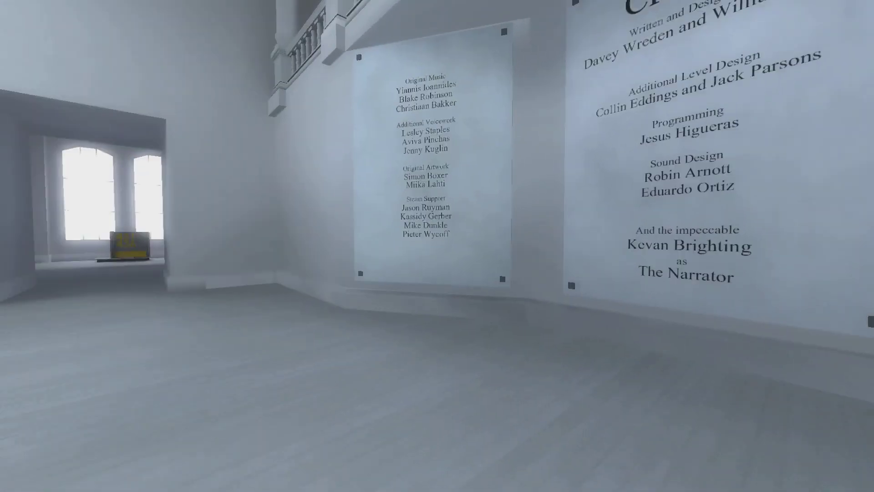
mouse_move(437, 246)
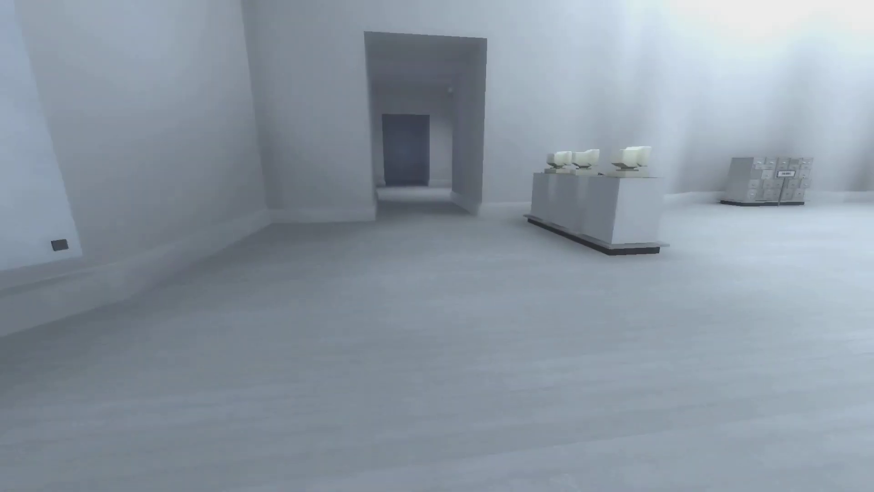
mouse_move(437, 246)
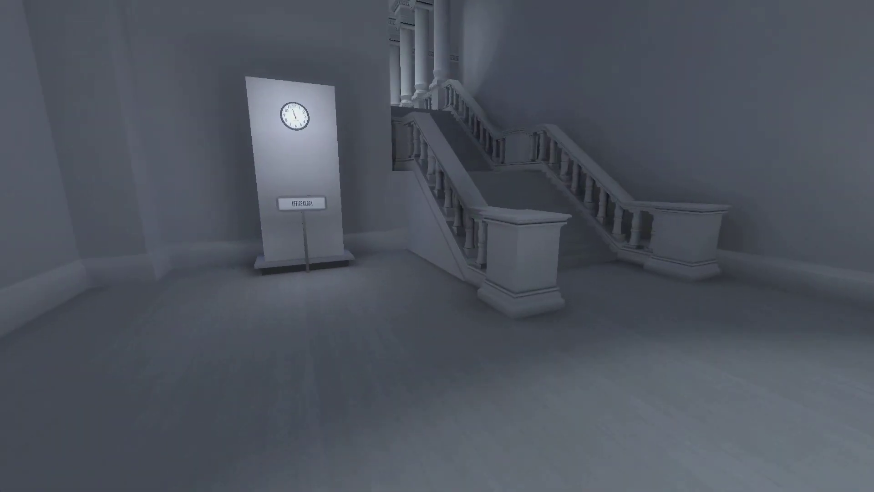
mouse_move(437, 246)
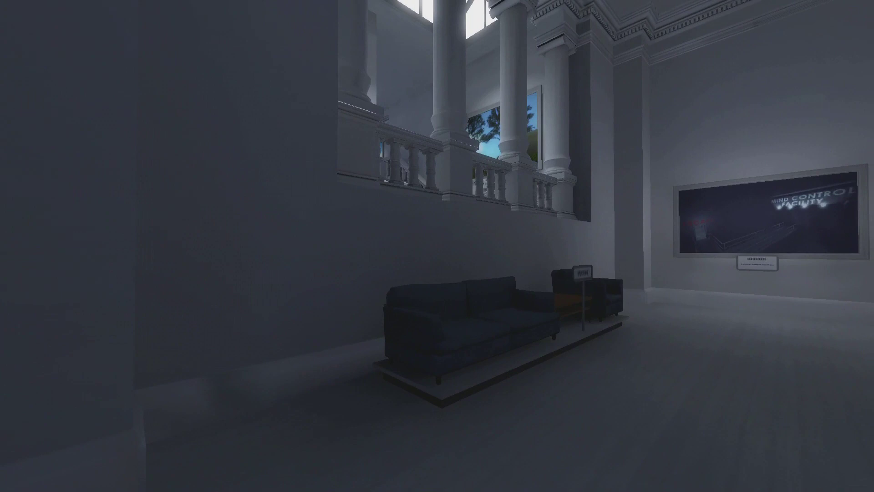
mouse_move(437, 246)
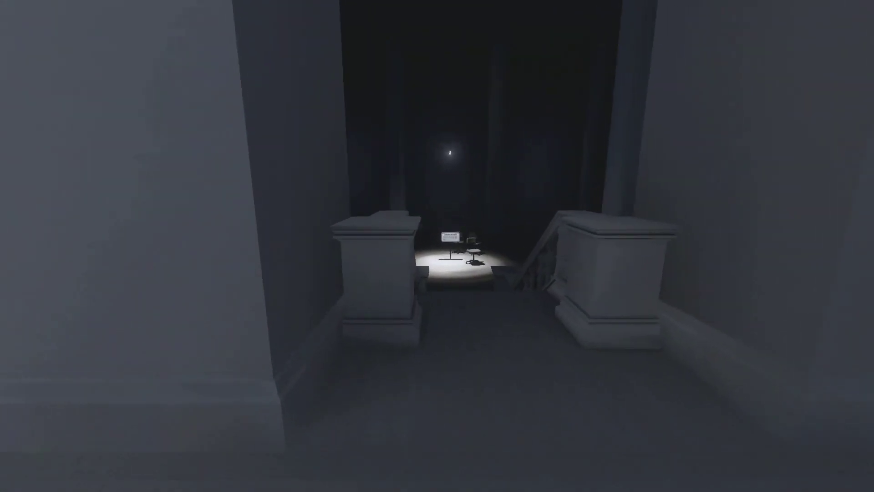
mouse_move(437, 246)
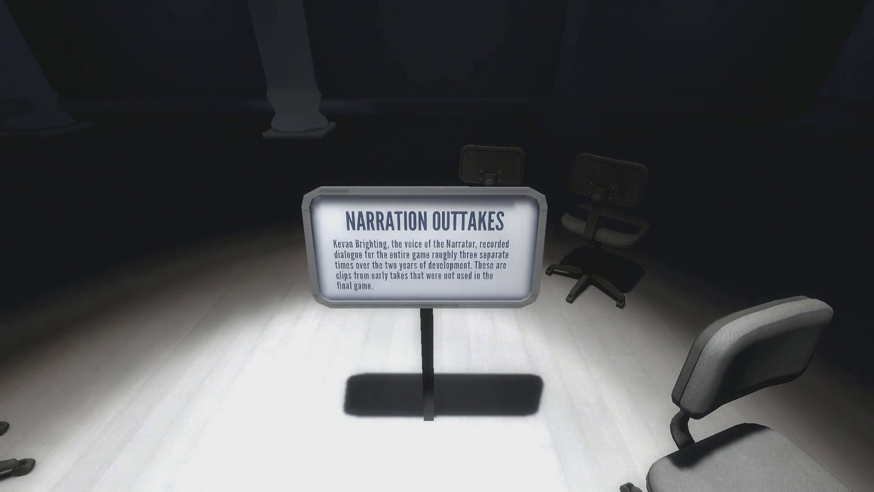
mouse_move(437, 246)
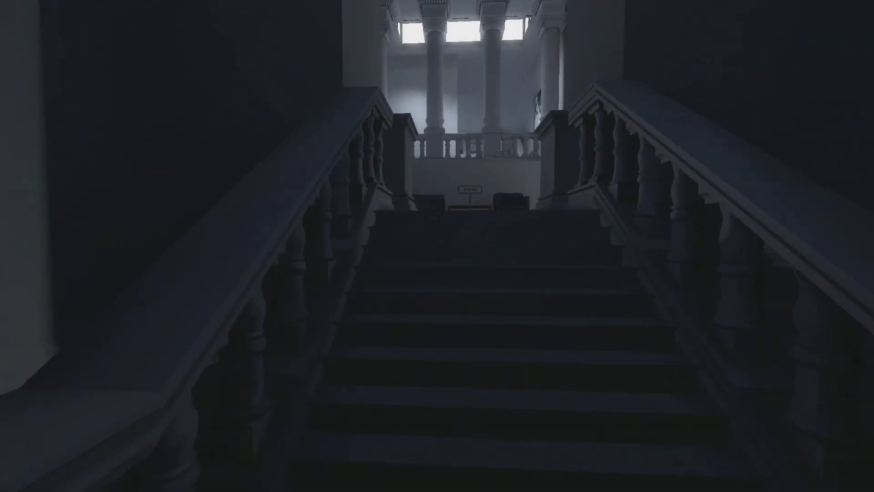
Walk up the staircase toward the landscape painting.
key("w")
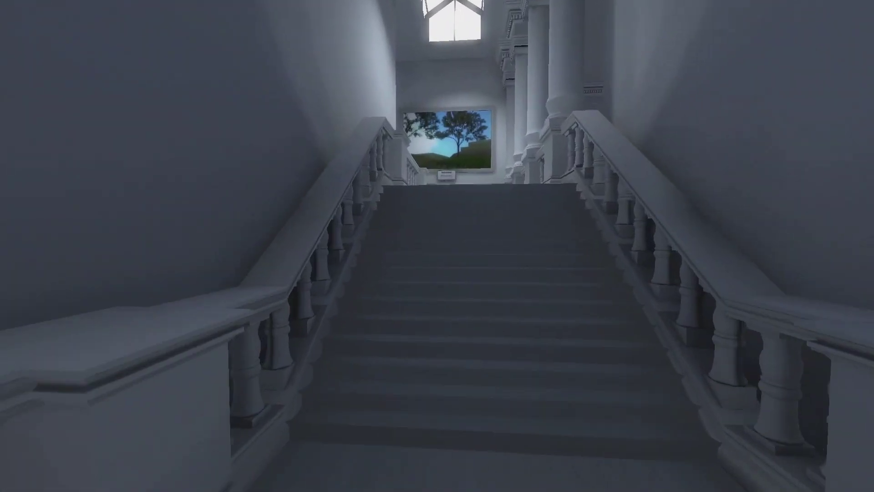
Climb to the bright gallery with the Countdown Desk exhibit.
key("w")
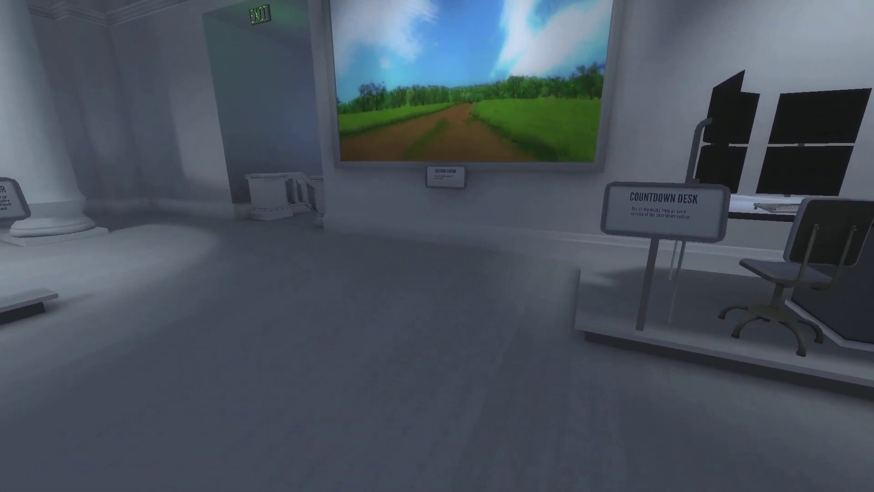
mouse_move(437, 245)
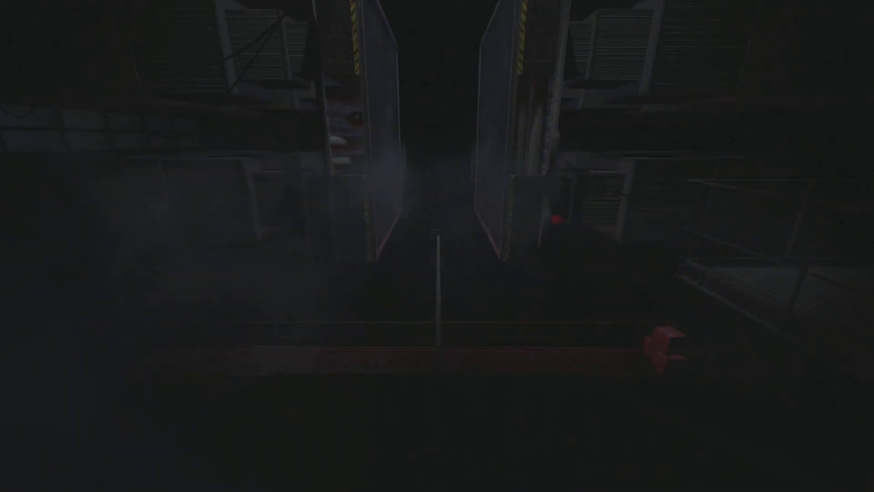
mouse_move(437, 246)
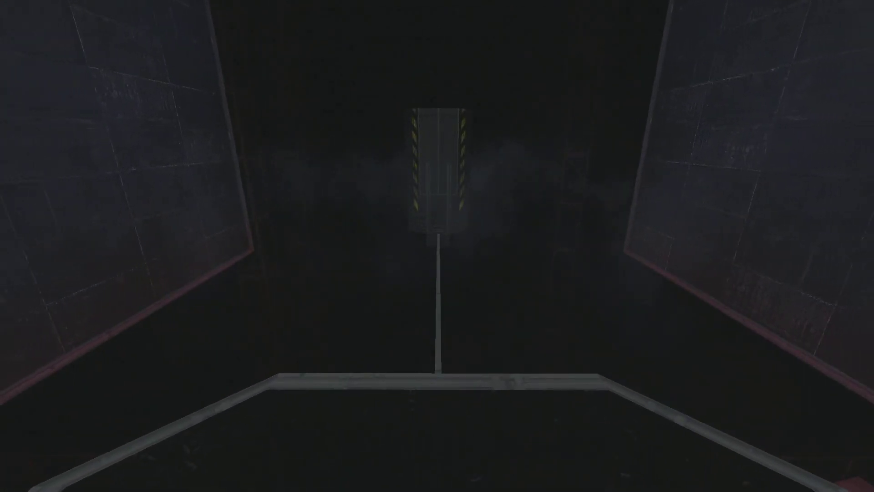
Move forward into the dark shaft with metal walkways and hazard-striped railings.
key("w")
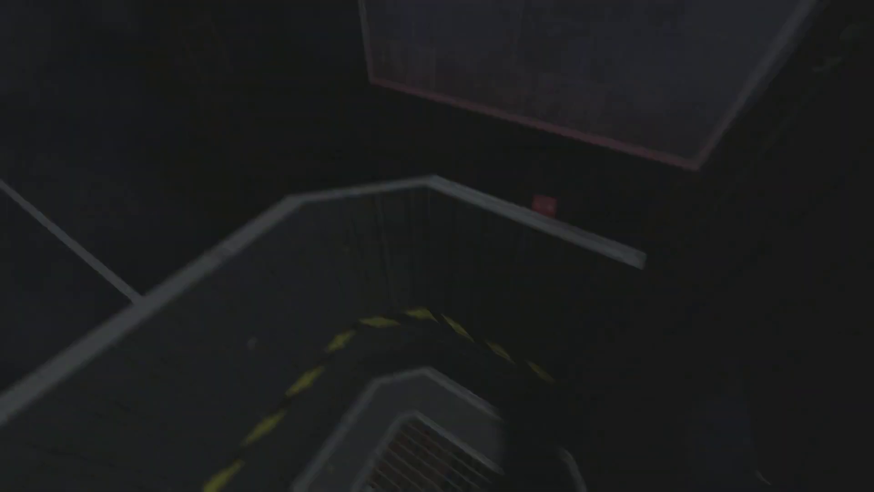
mouse_move(437, 245)
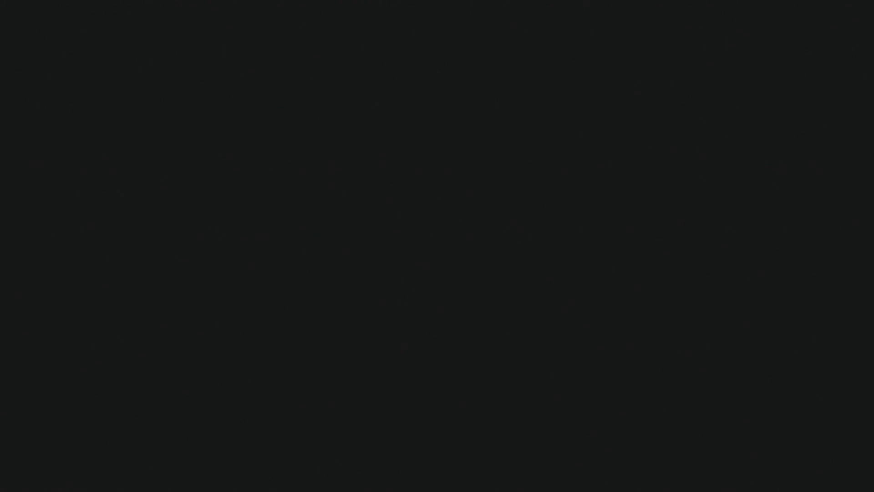
Press Escape as the screen fades to the "The End Is Never" loading screen.
key("Escape")
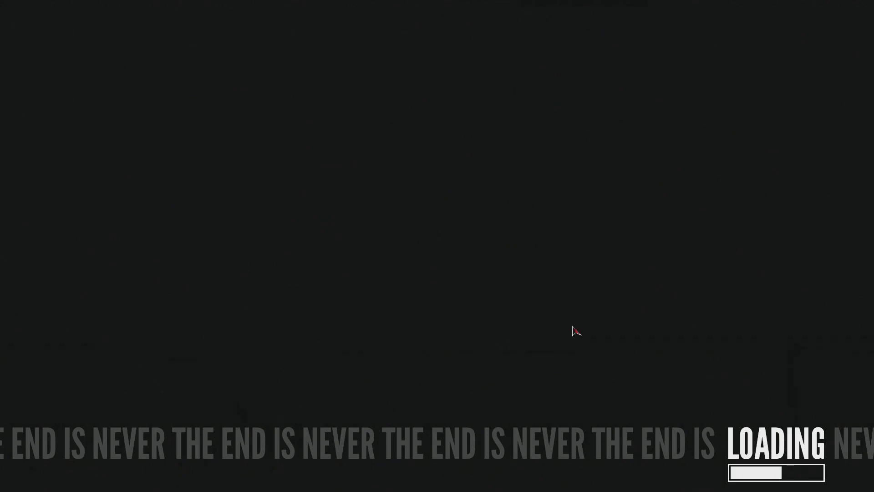
mouse_move(590, 313)
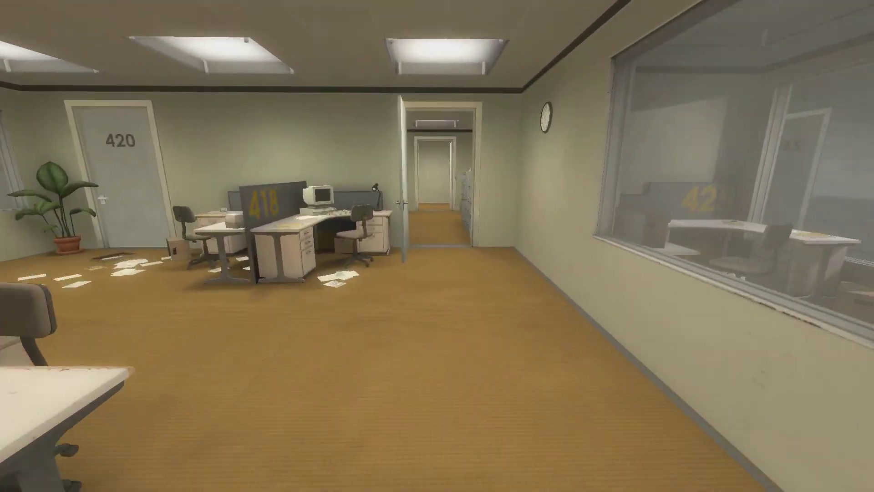
mouse_move(437, 234)
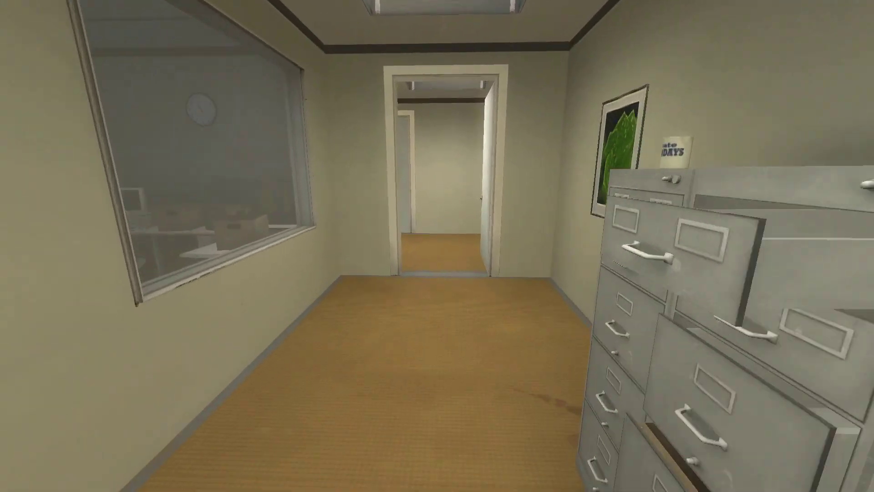
Walk past the filing cabinets and down the long carpeted corridors into the forklift warehouse.
key("w")
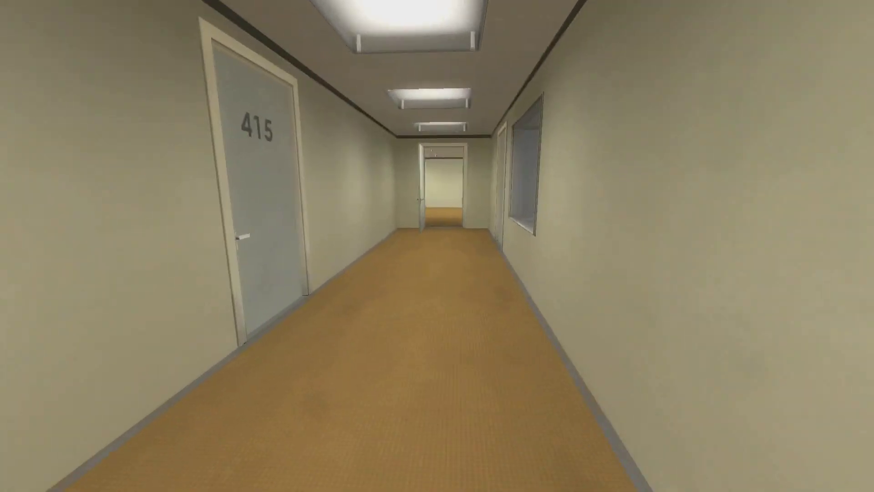
key("w")
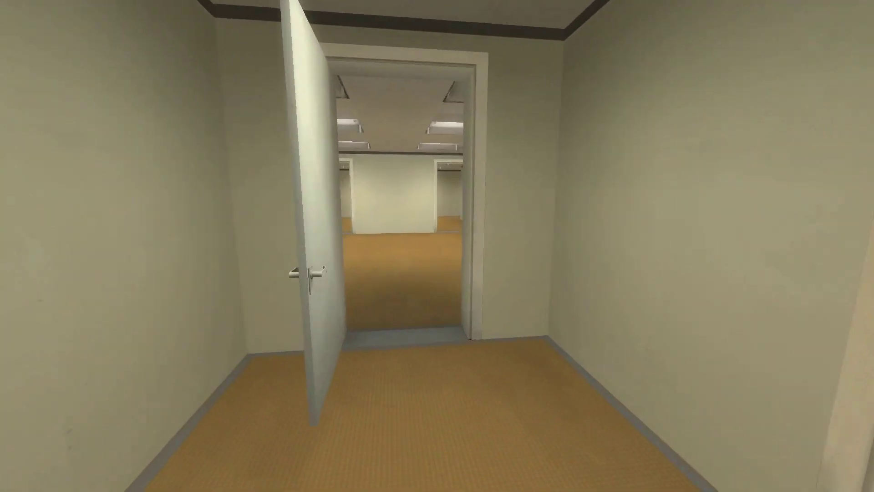
key("w")
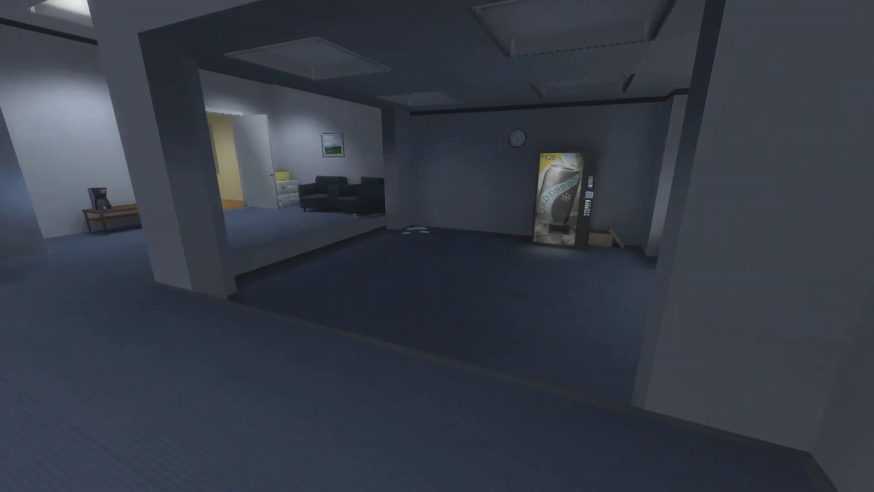
mouse_move(437, 245)
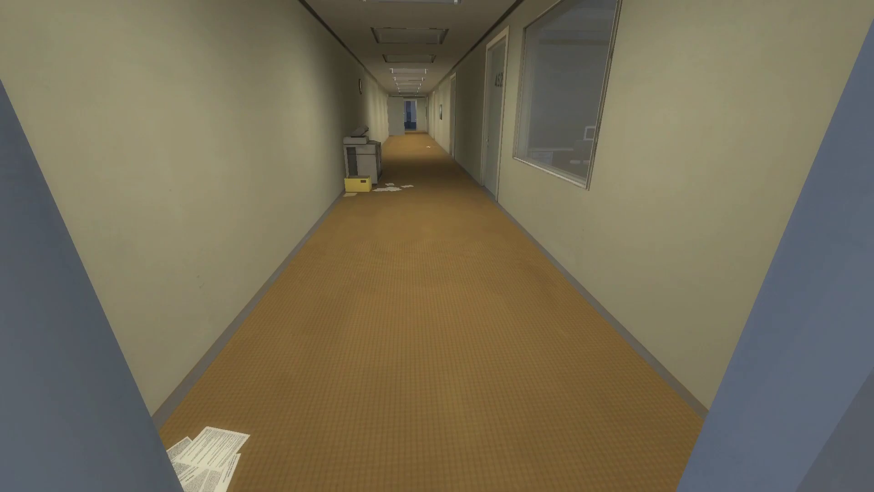
mouse_move(437, 246)
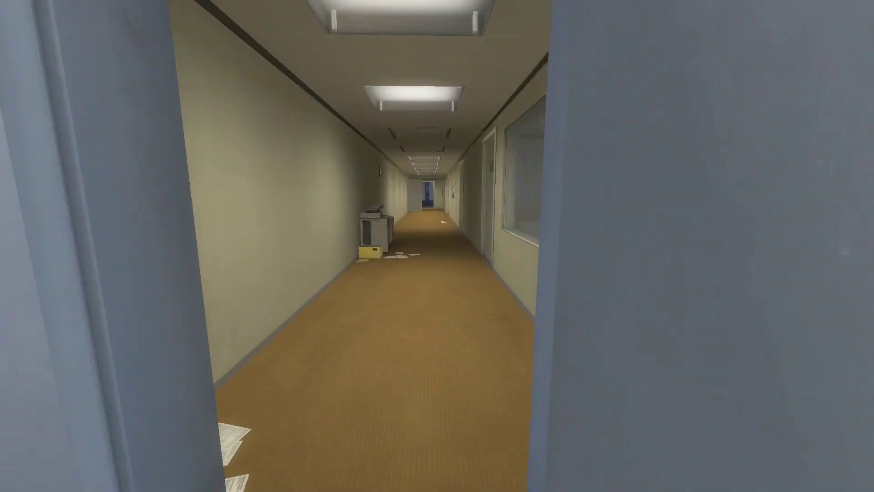
key("w")
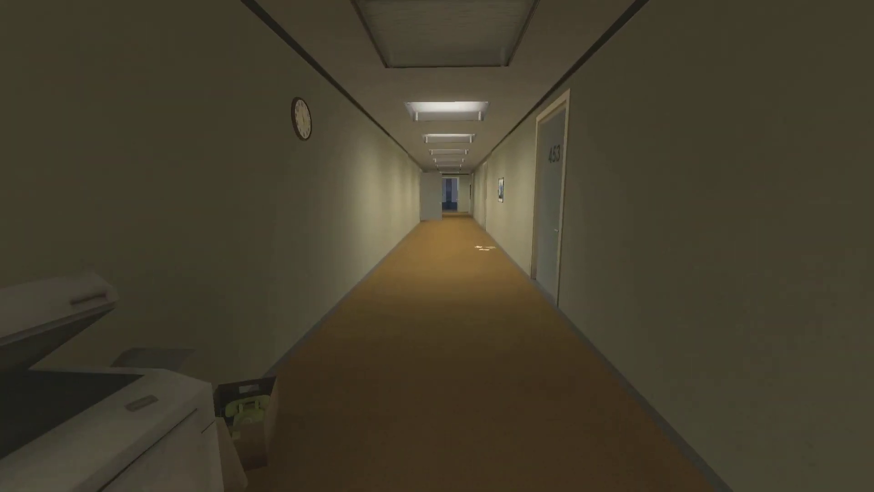
key("w")
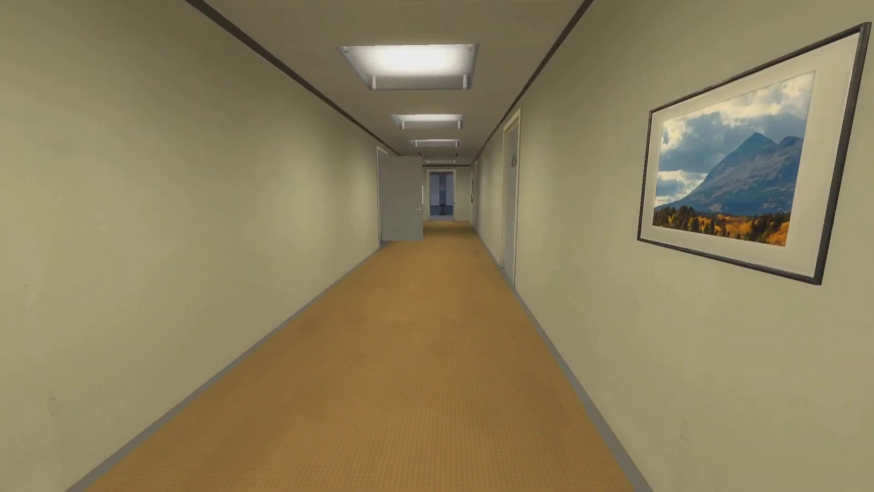
key("w")
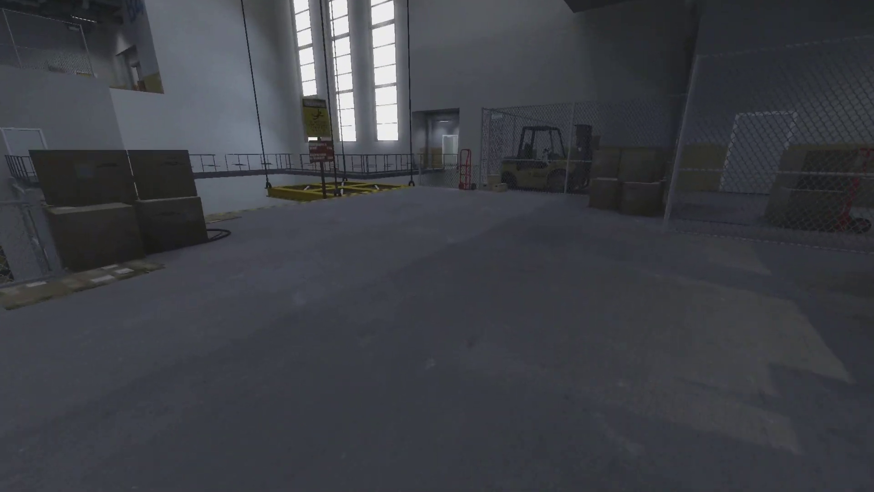
mouse_move(437, 246)
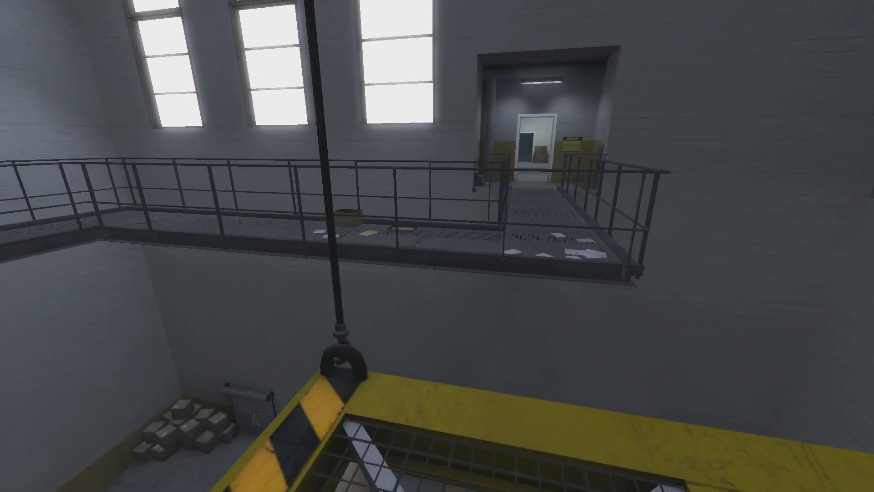
mouse_move(437, 246)
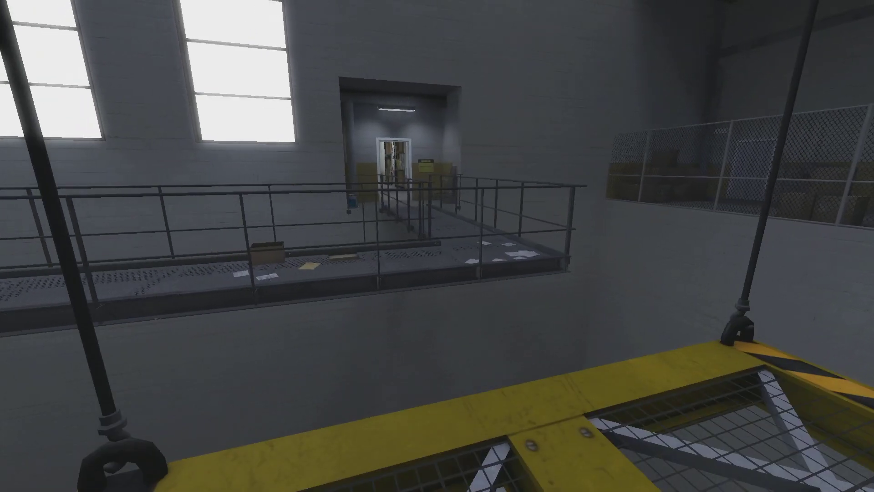
mouse_move(437, 245)
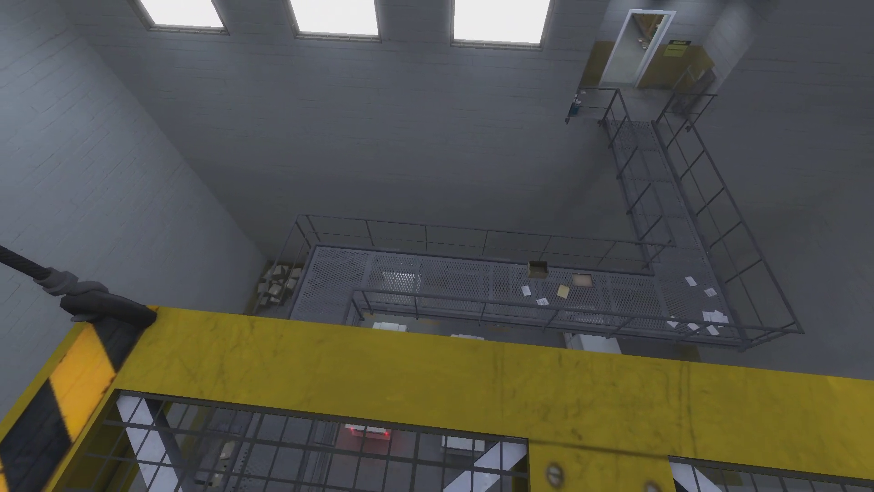
mouse_move(437, 245)
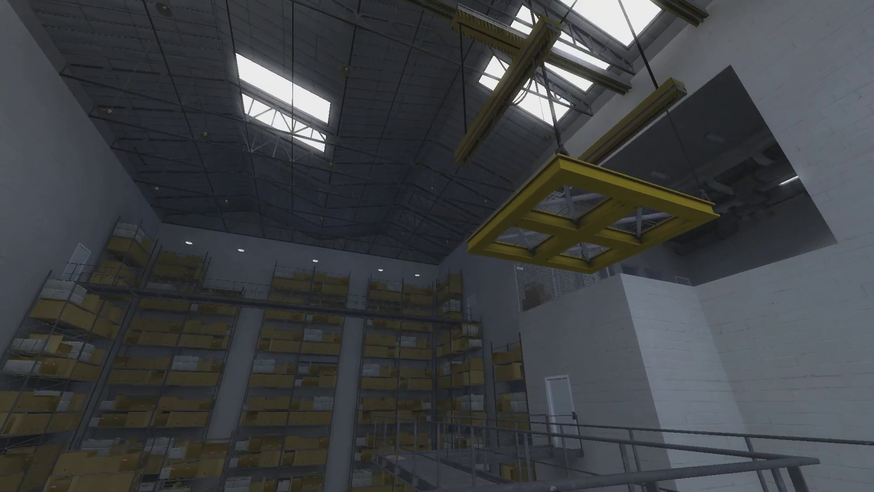
mouse_move(437, 245)
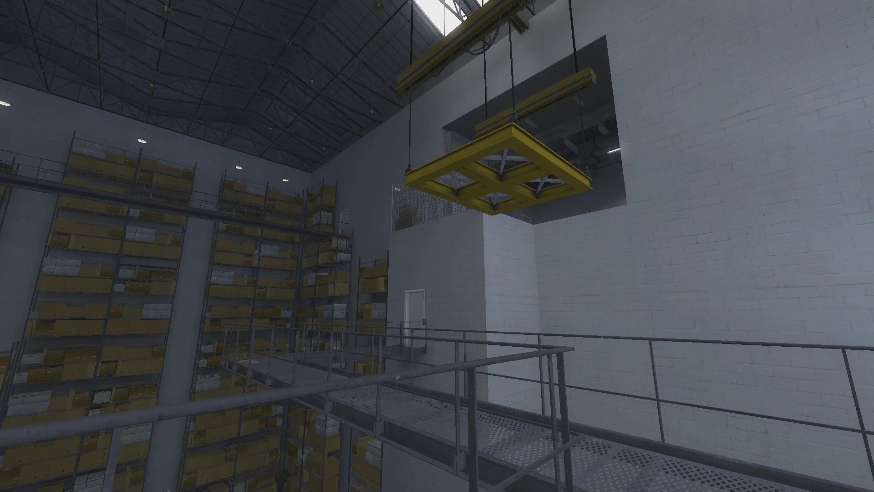
mouse_move(436, 245)
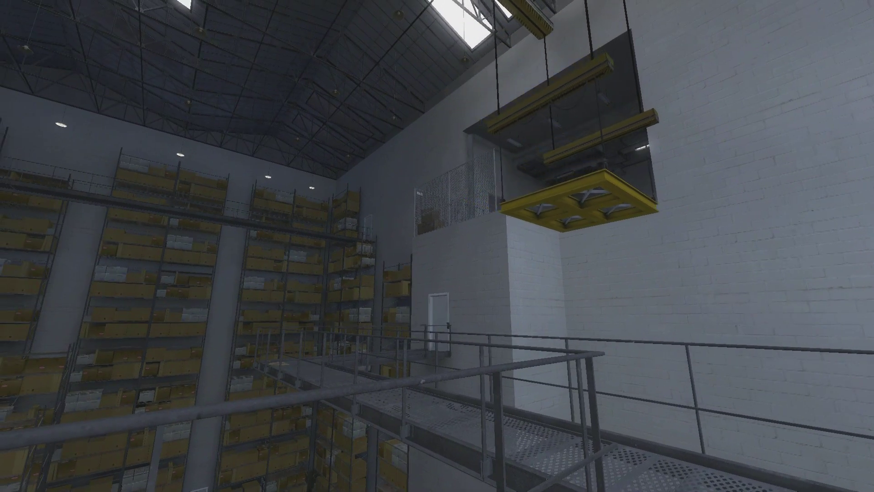
mouse_move(437, 246)
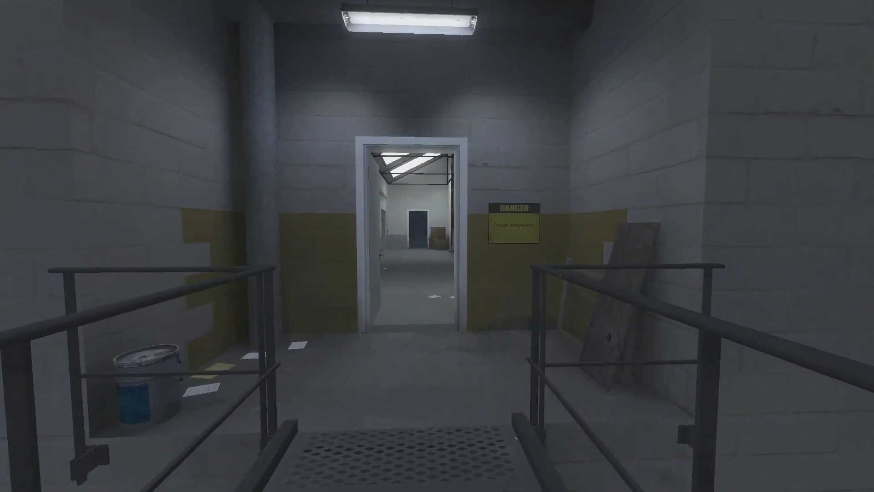
mouse_move(437, 245)
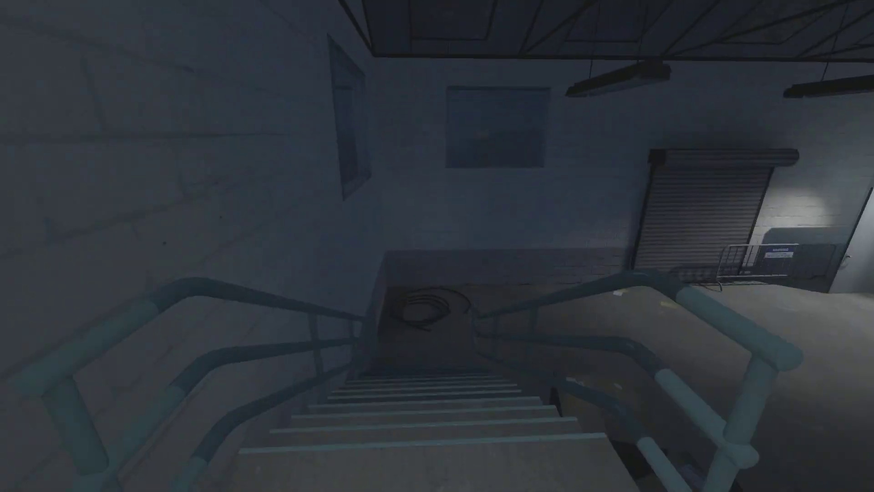
mouse_move(437, 246)
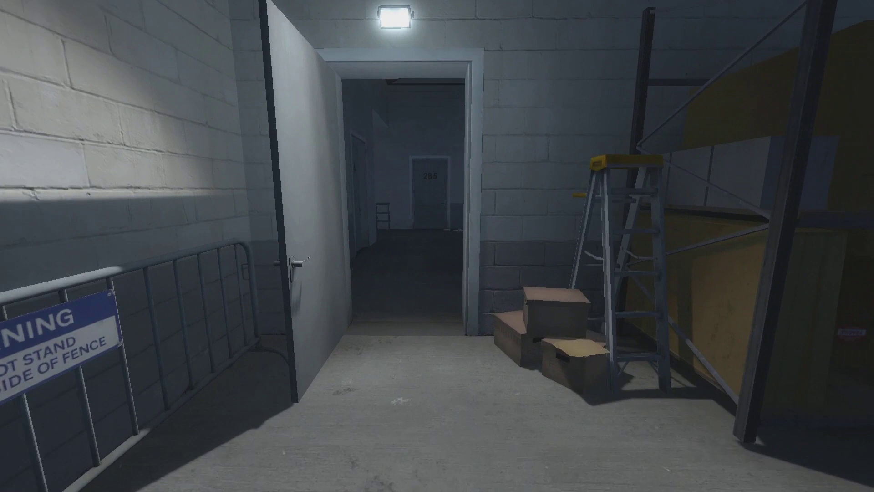
Walk through the storage-room doorway into the dark corridor toward the lit catwalk opening.
key("w")
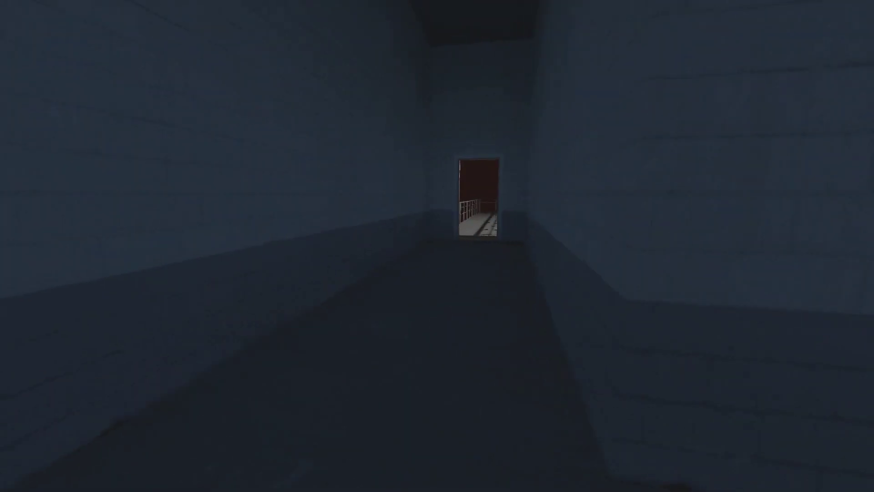
Step through the doorway onto the railed catwalk under the row of amber lights.
key("w")
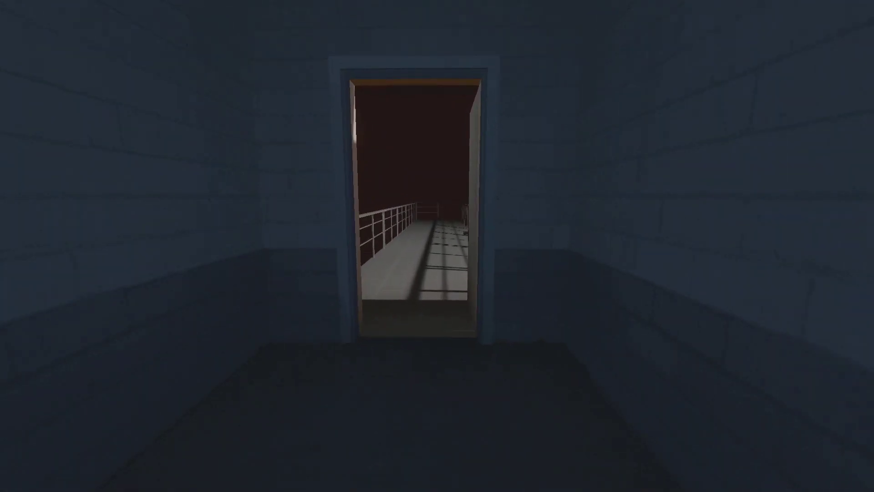
key("w")
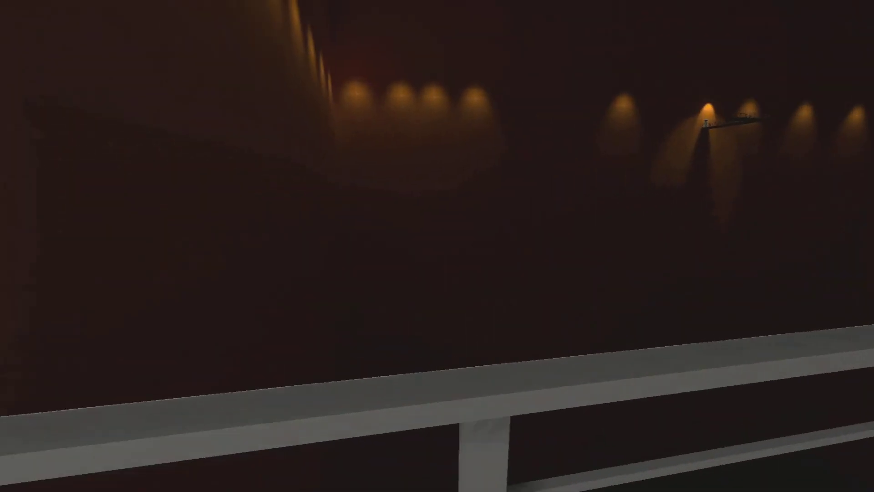
mouse_move(437, 245)
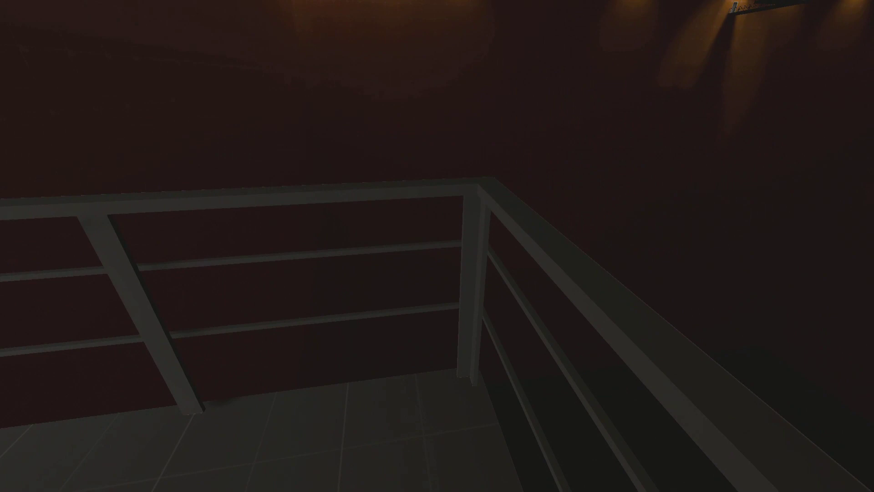
mouse_move(437, 246)
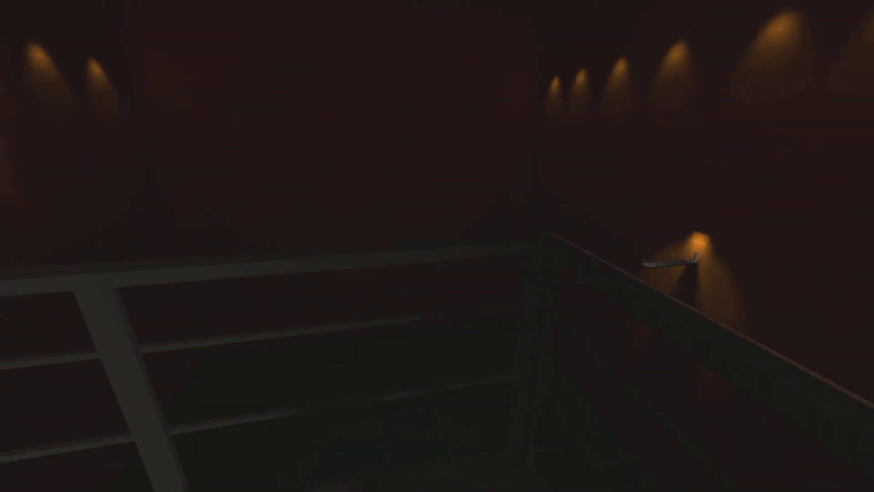
mouse_move(437, 246)
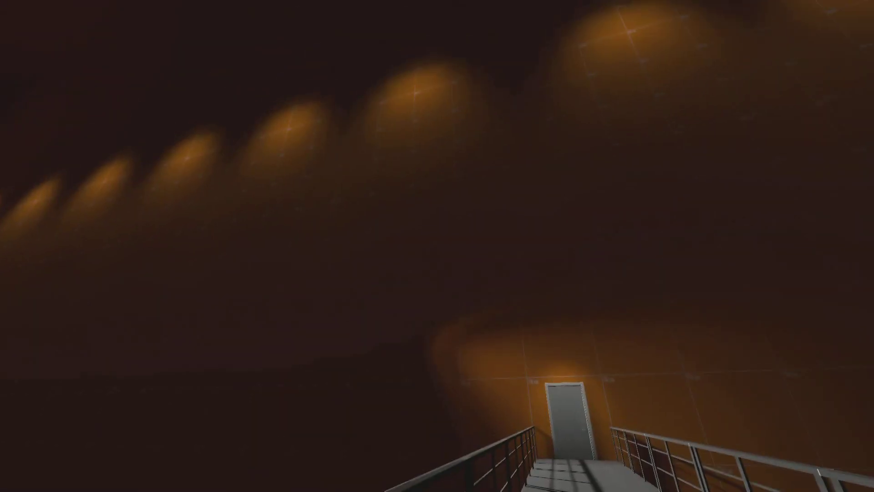
mouse_move(437, 246)
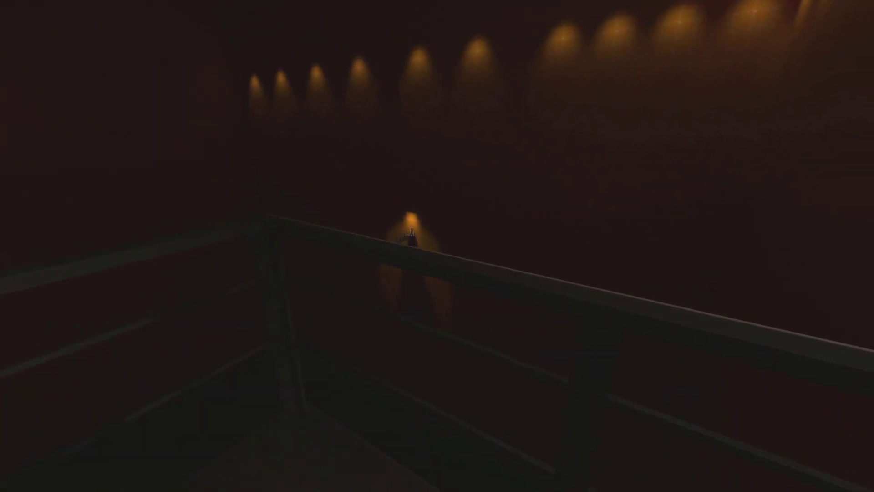
mouse_move(437, 246)
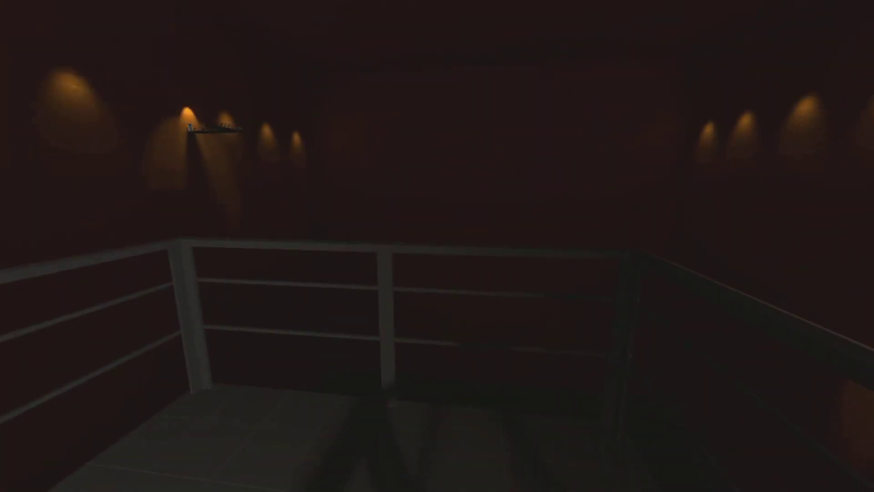
mouse_move(437, 246)
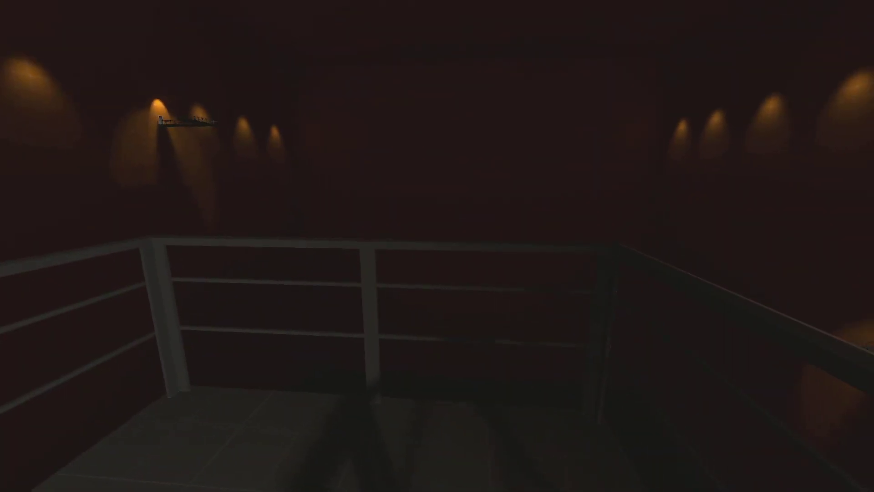
mouse_move(437, 245)
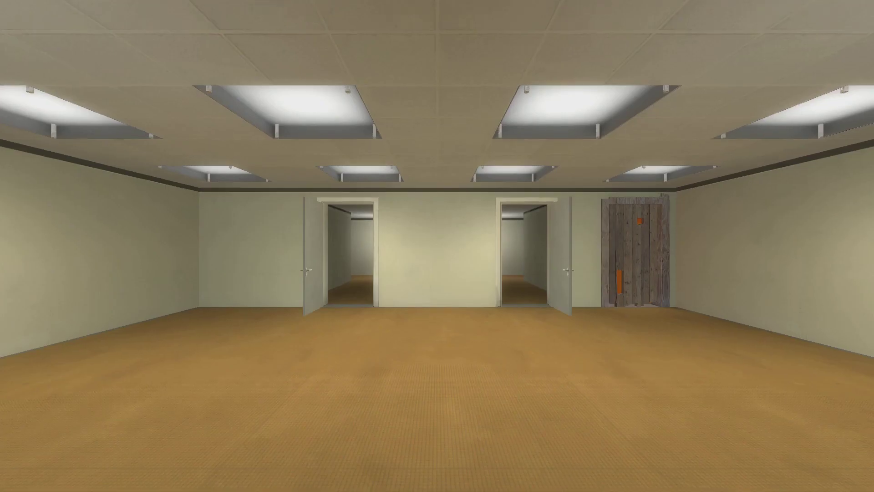
Open the wooden door and walk along the orange-walled corridor toward the rating room.
left_click(633, 256)
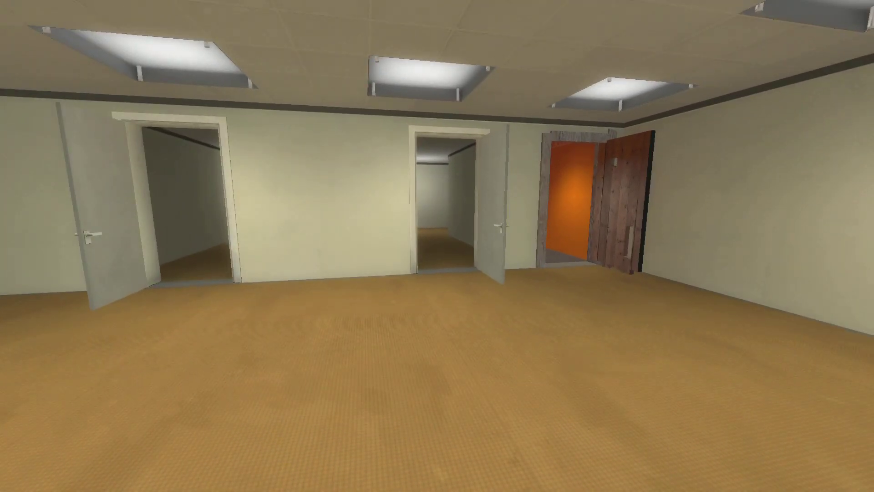
key("w")
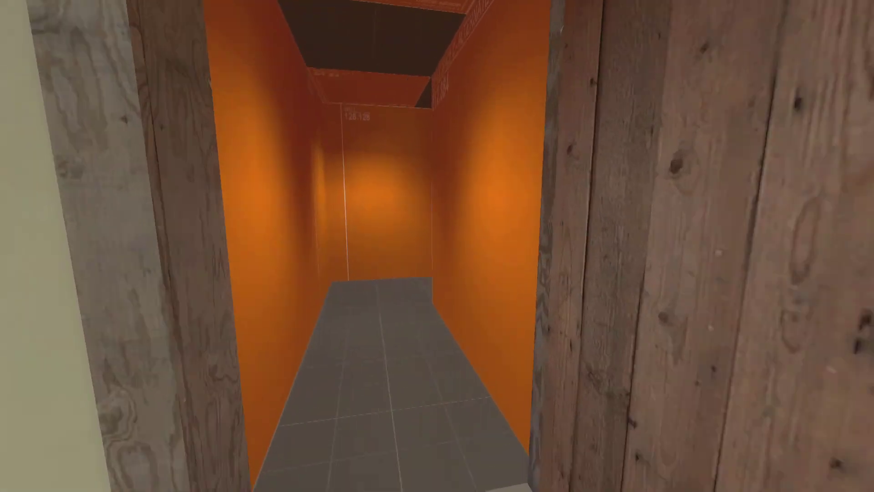
key("w")
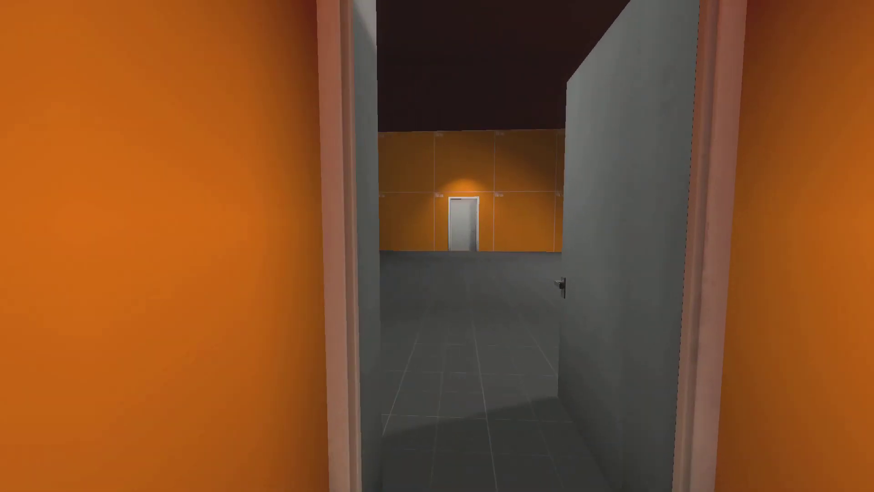
mouse_move(437, 246)
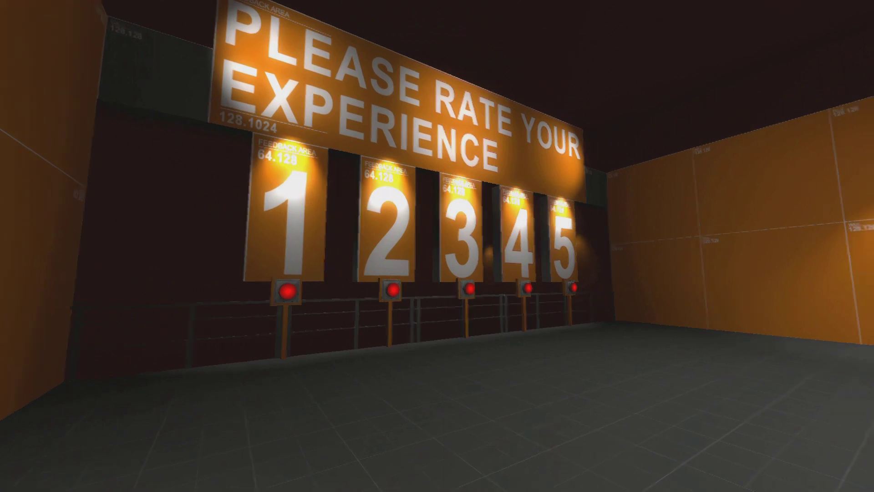
mouse_move(437, 246)
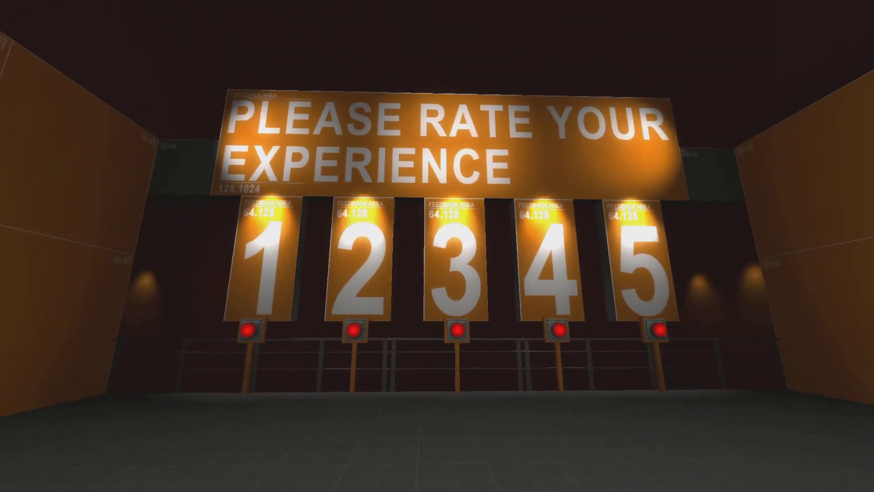
mouse_move(437, 246)
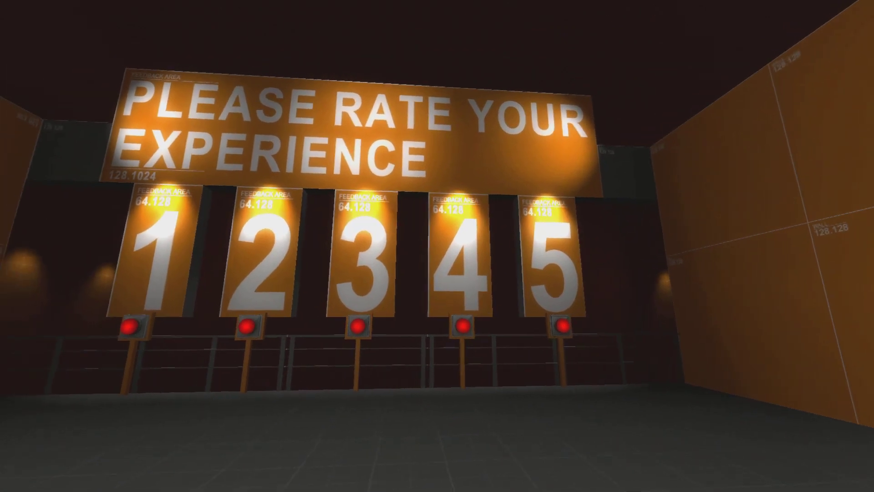
mouse_move(437, 246)
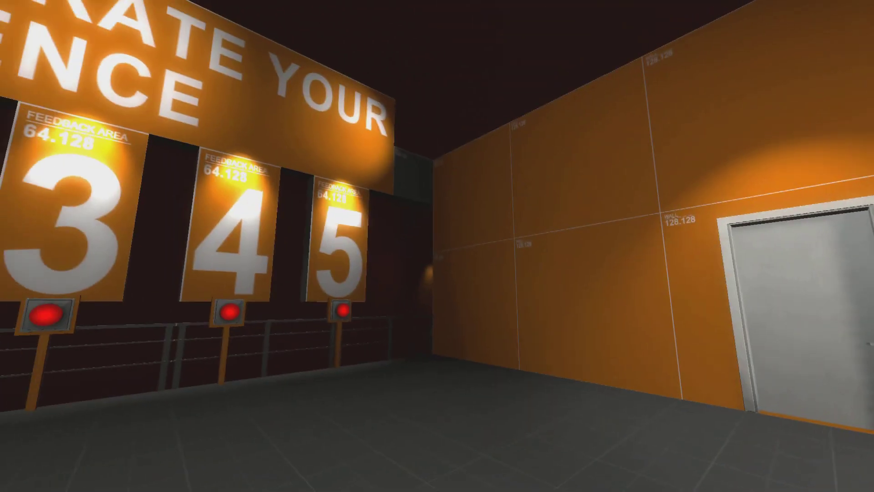
mouse_move(437, 246)
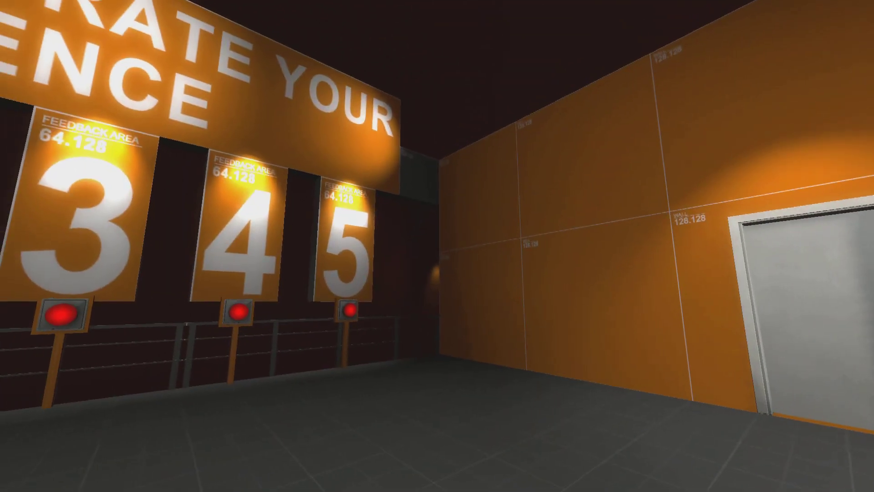
mouse_move(437, 246)
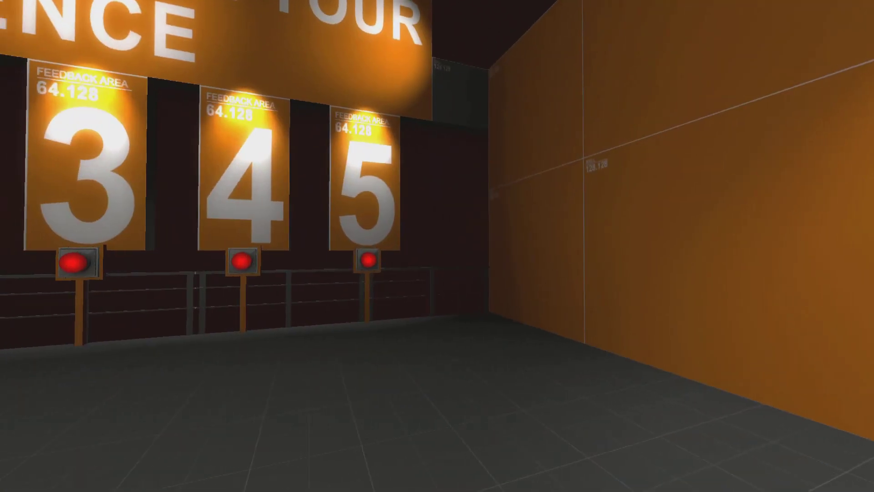
mouse_move(437, 246)
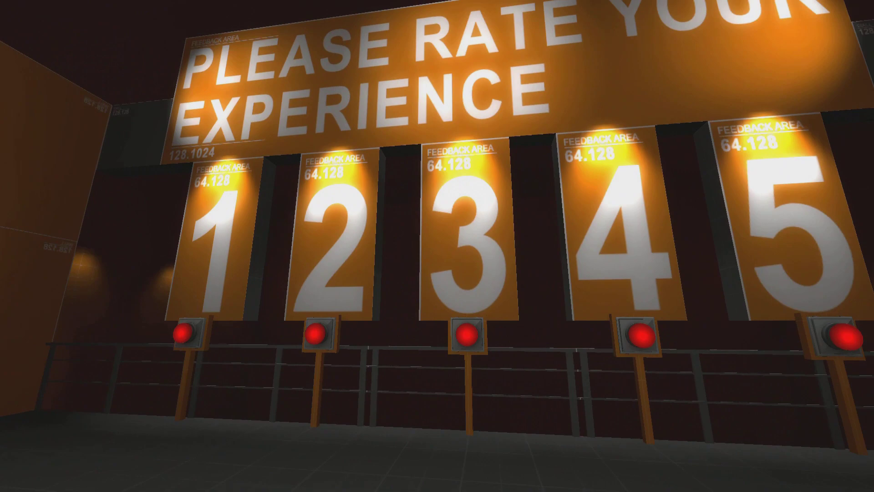
mouse_move(437, 246)
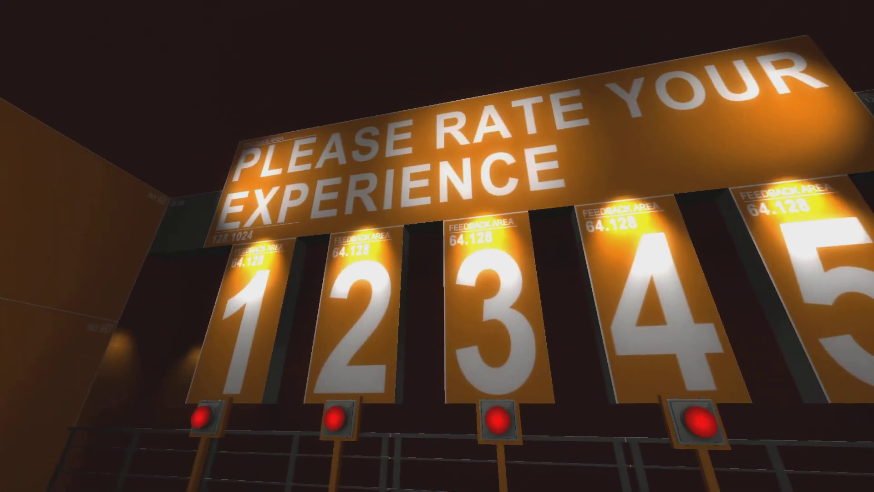
mouse_move(437, 246)
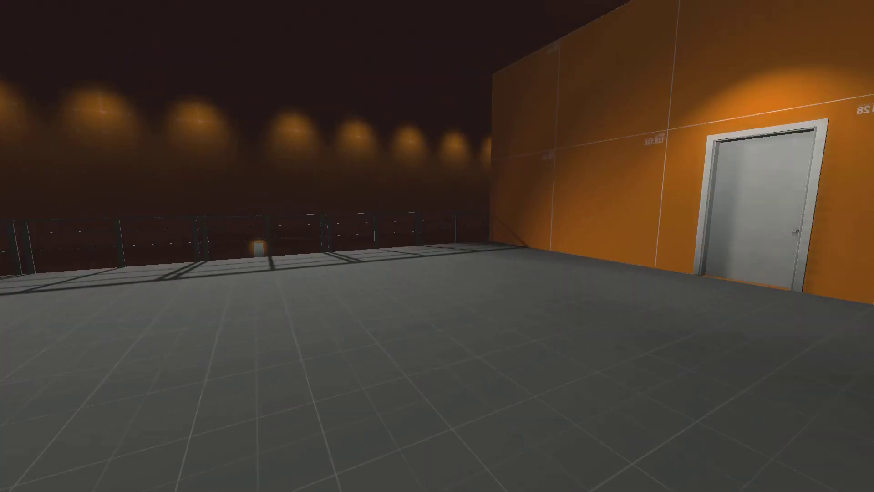
mouse_move(437, 246)
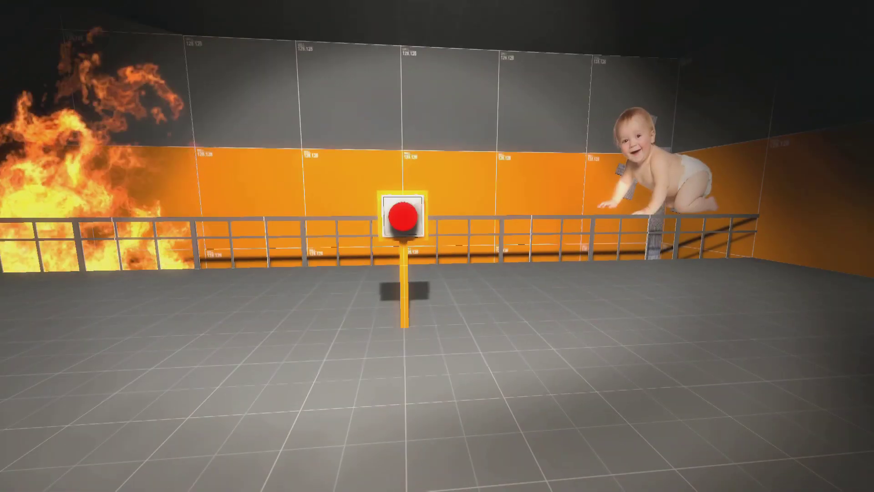
mouse_move(437, 246)
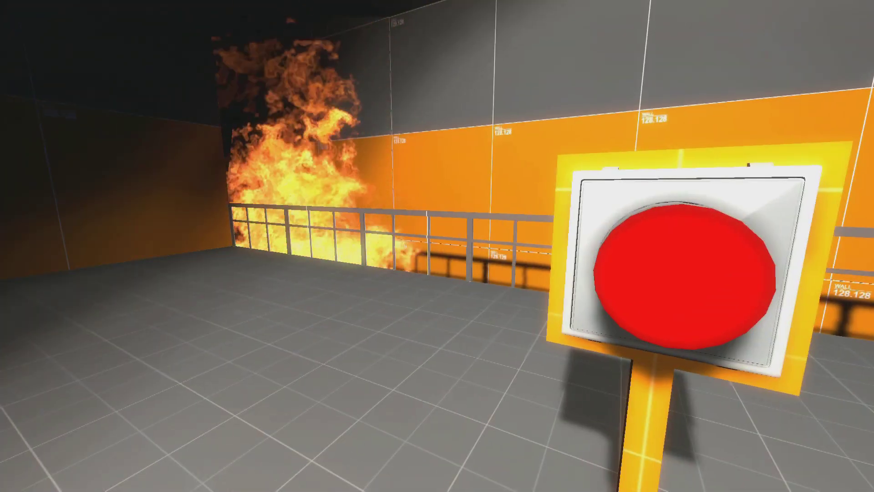
mouse_move(437, 246)
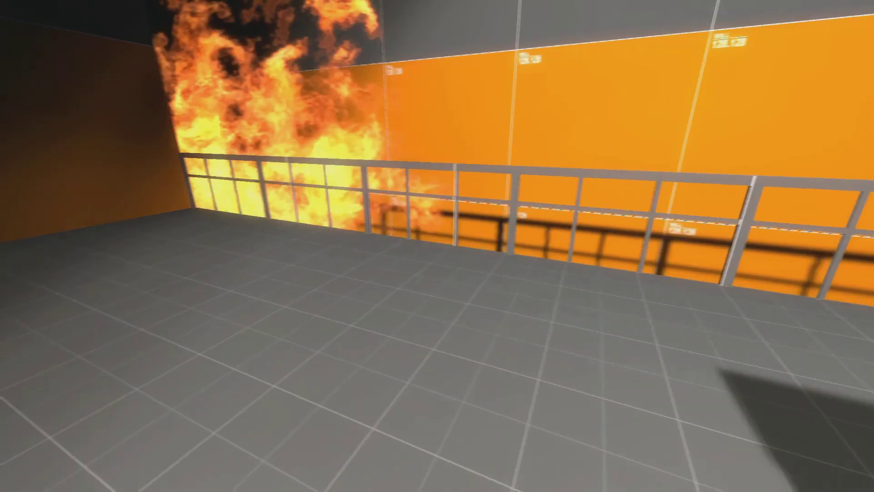
mouse_move(437, 246)
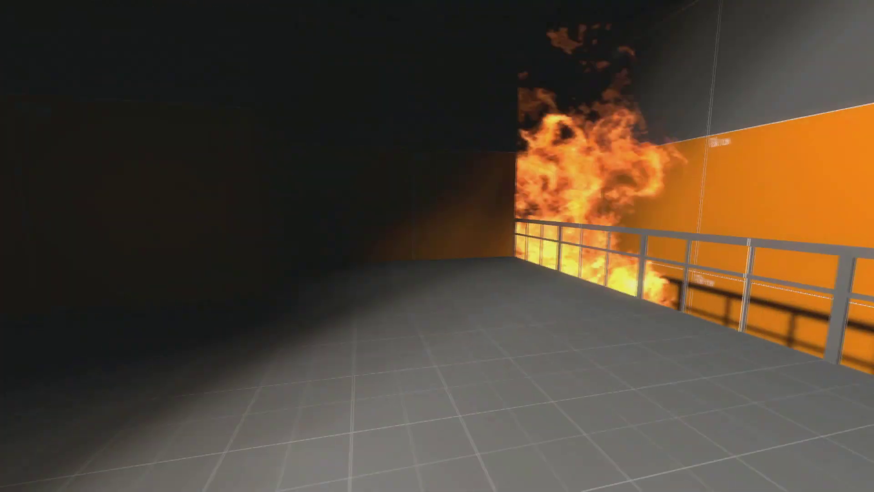
mouse_move(437, 245)
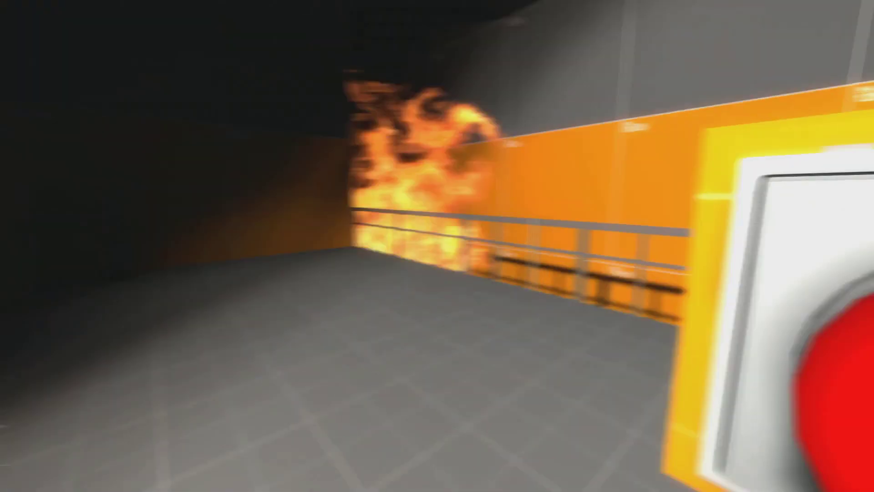
mouse_move(437, 246)
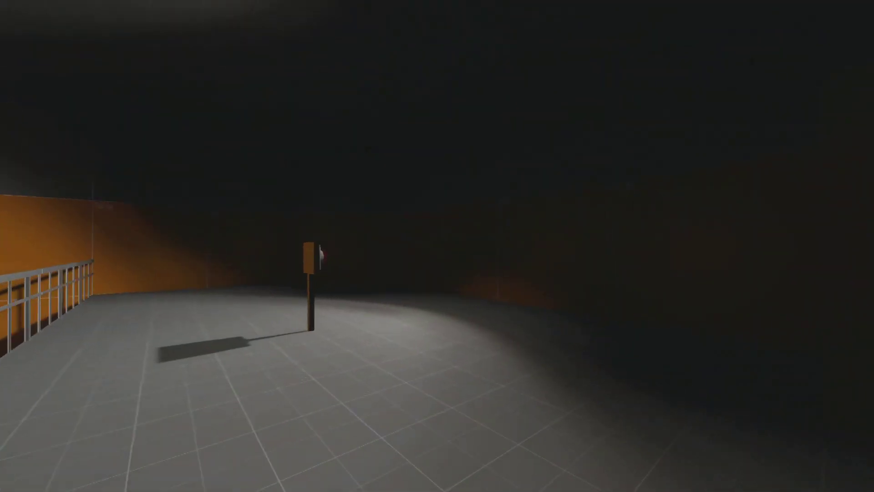
mouse_move(437, 246)
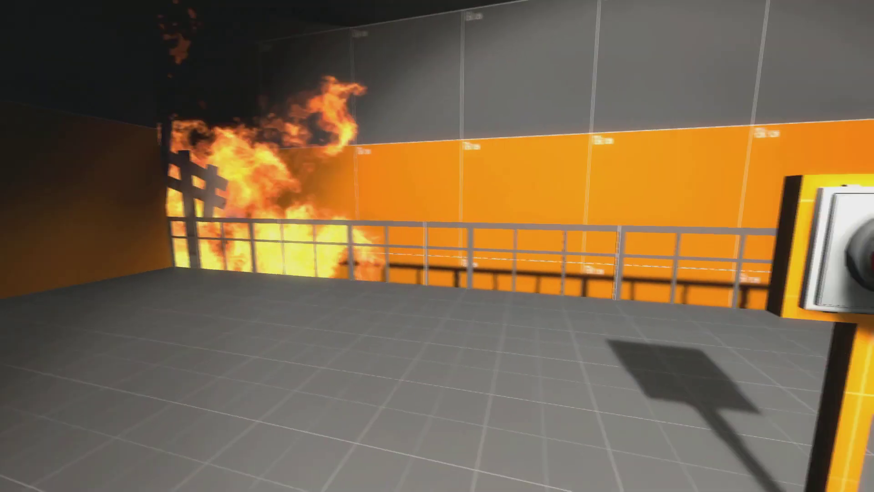
mouse_move(437, 245)
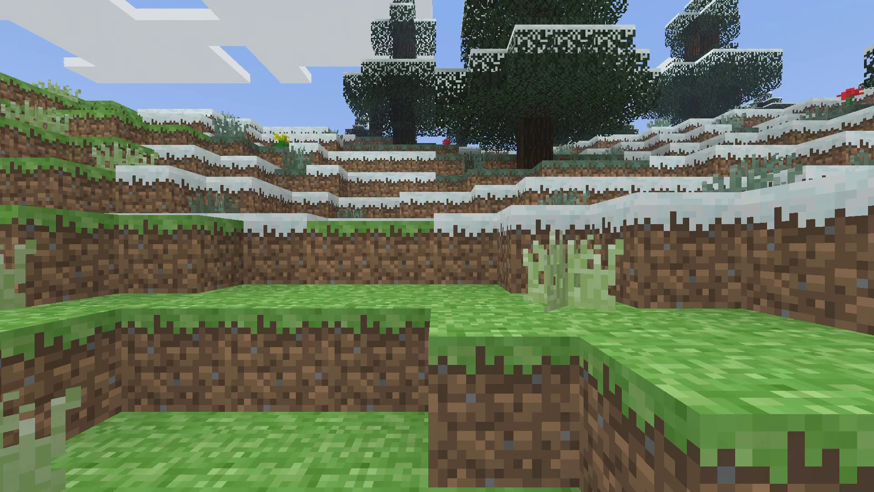
mouse_move(437, 246)
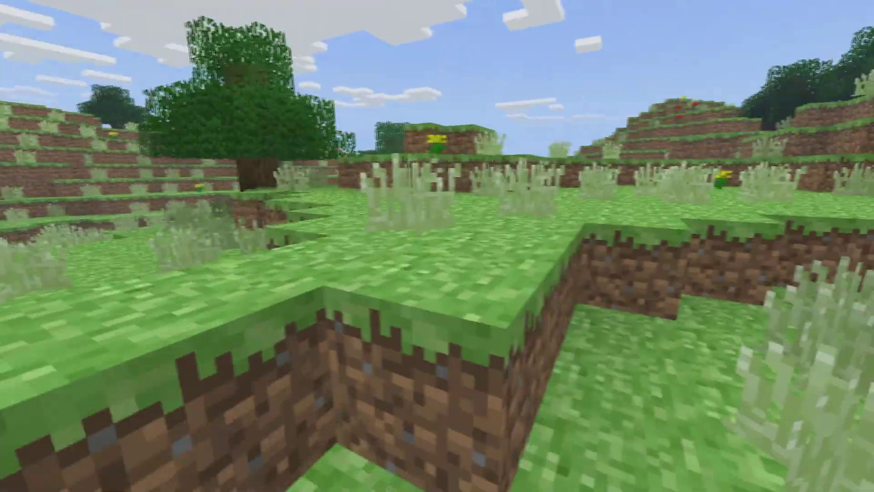
mouse_move(437, 246)
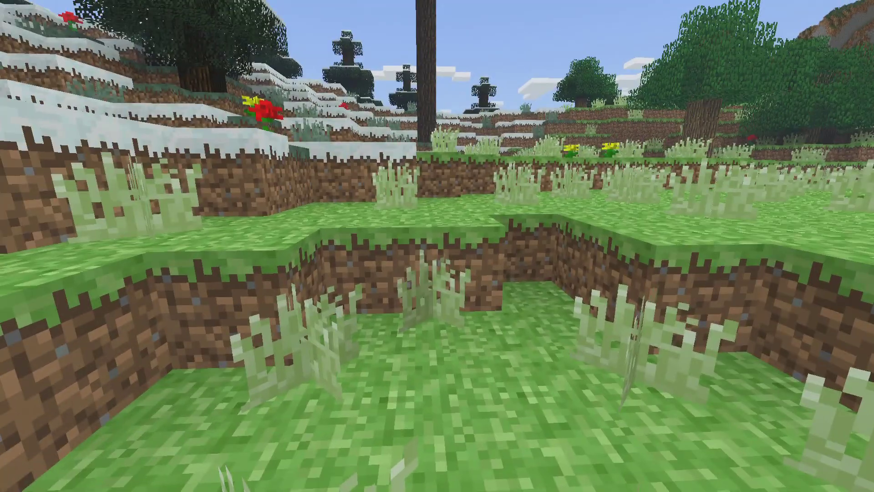
mouse_move(437, 245)
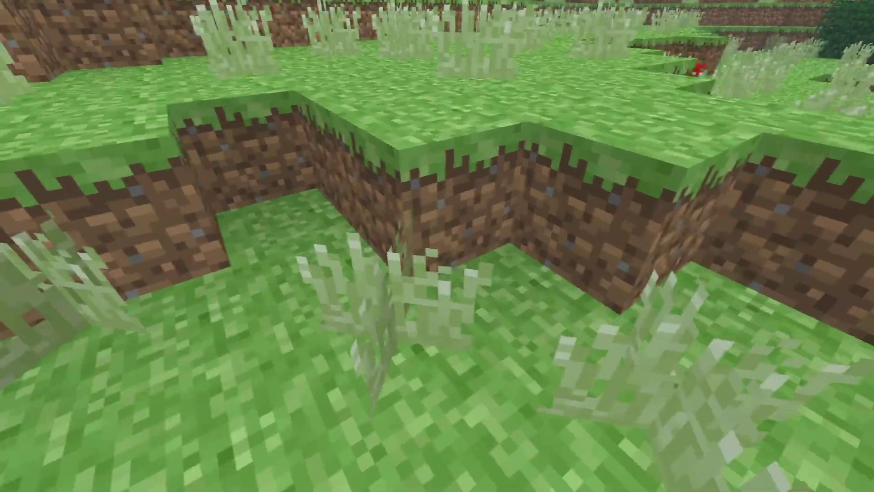
mouse_move(437, 246)
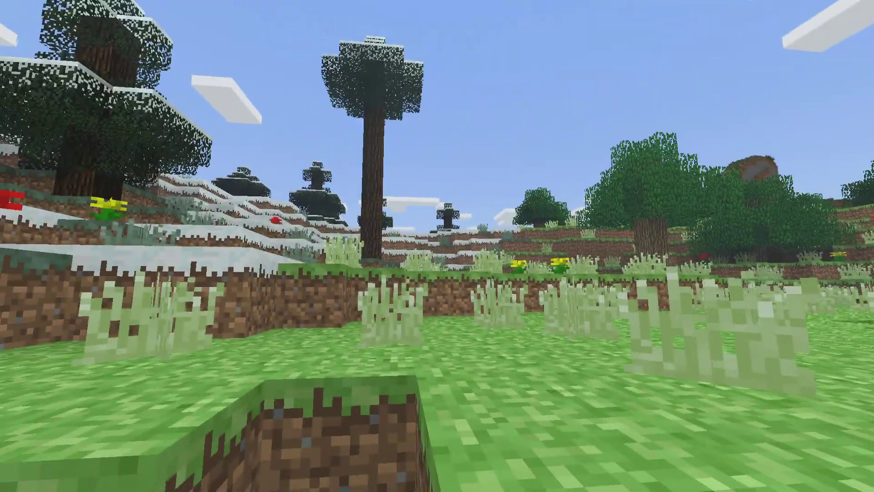
mouse_move(437, 246)
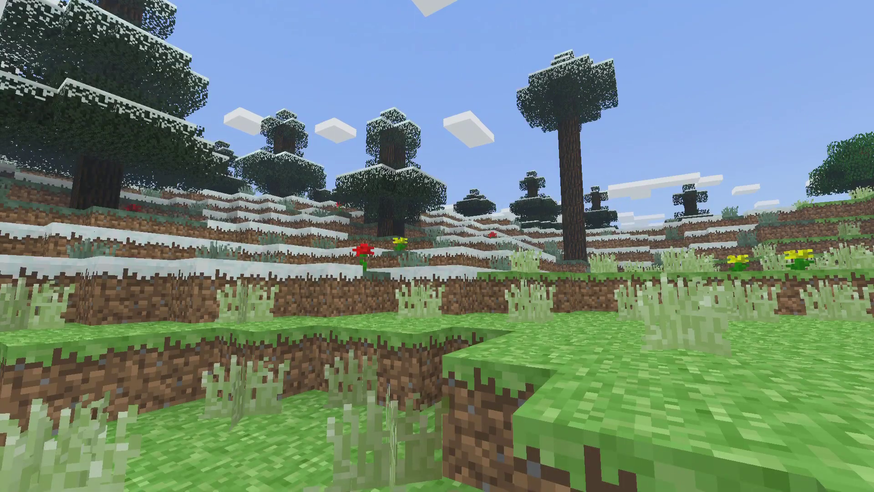
mouse_move(437, 246)
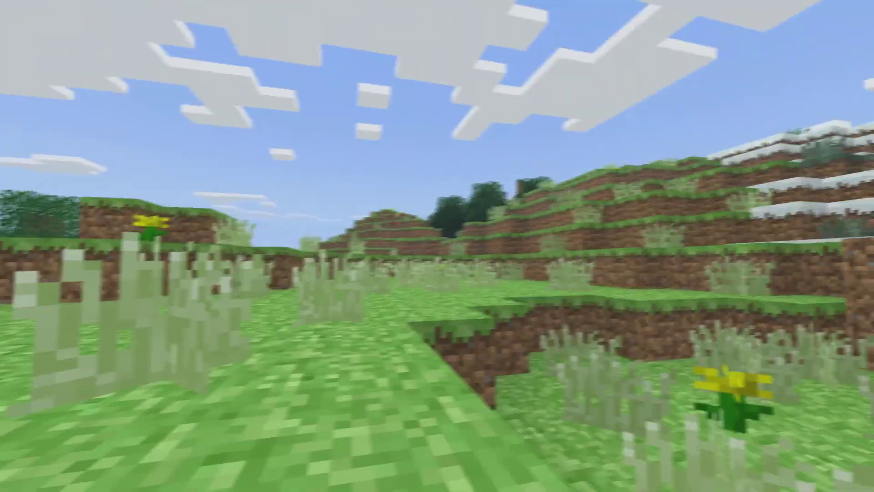
mouse_move(437, 245)
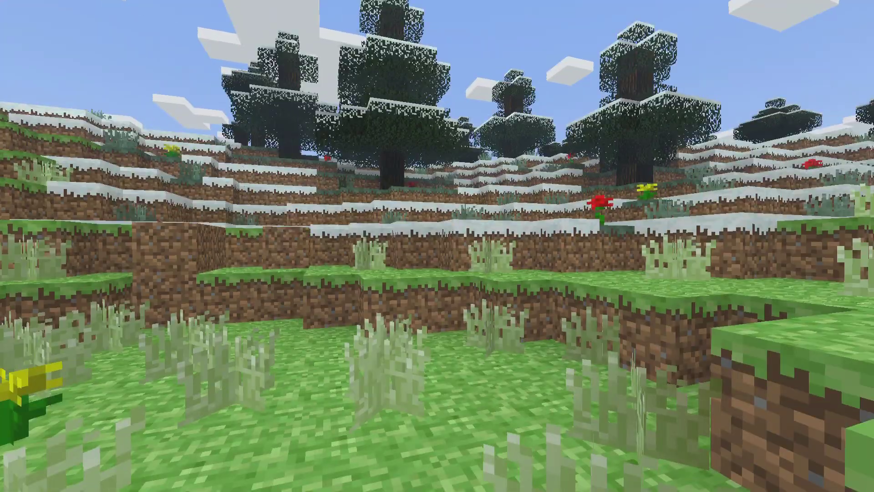
mouse_move(437, 246)
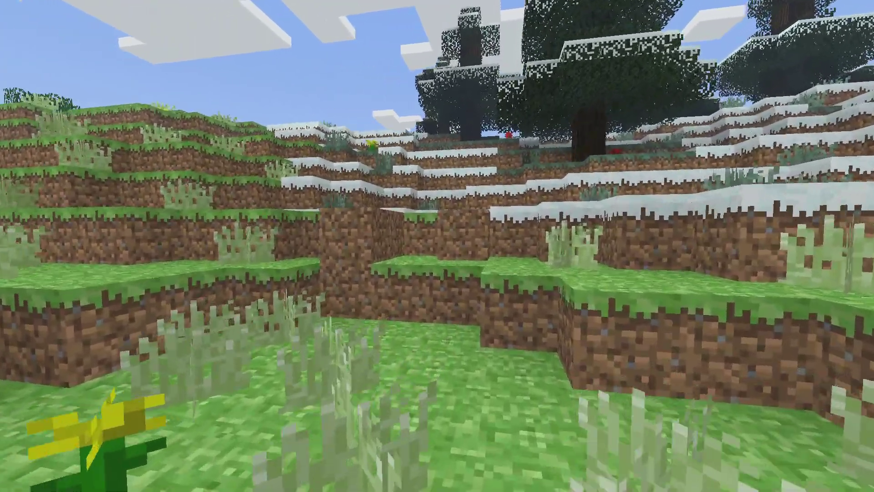
mouse_move(437, 246)
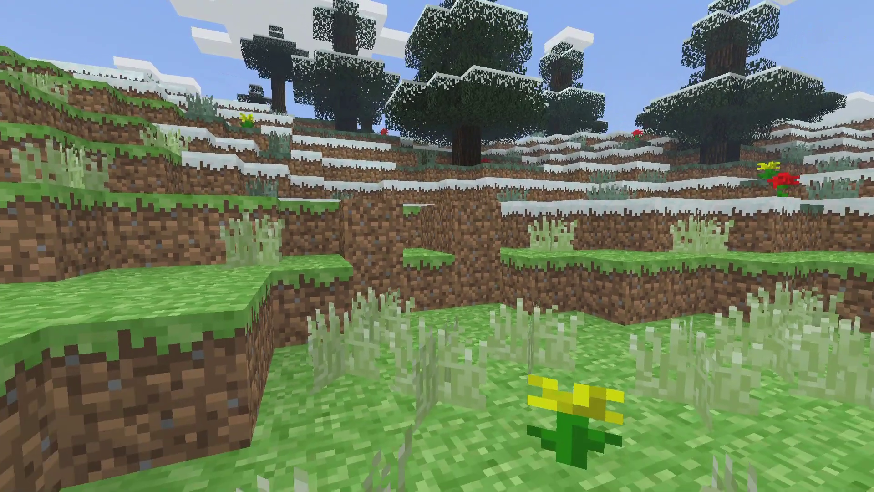
mouse_move(437, 246)
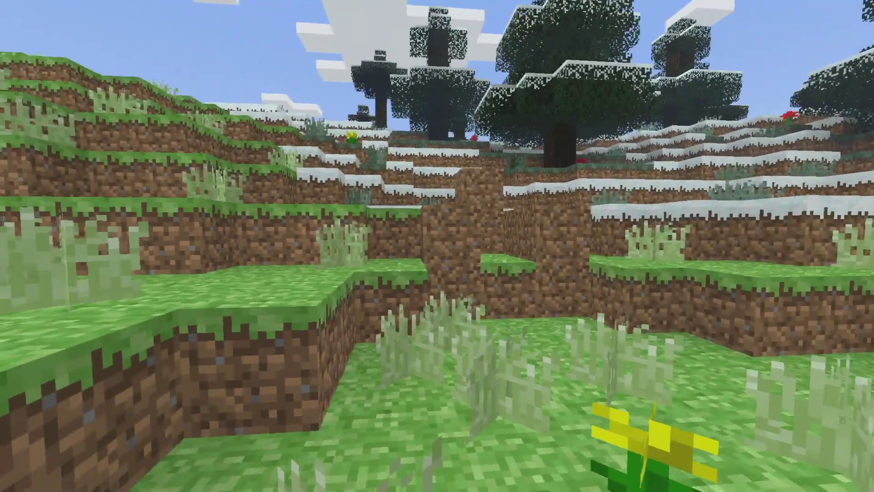
mouse_move(437, 246)
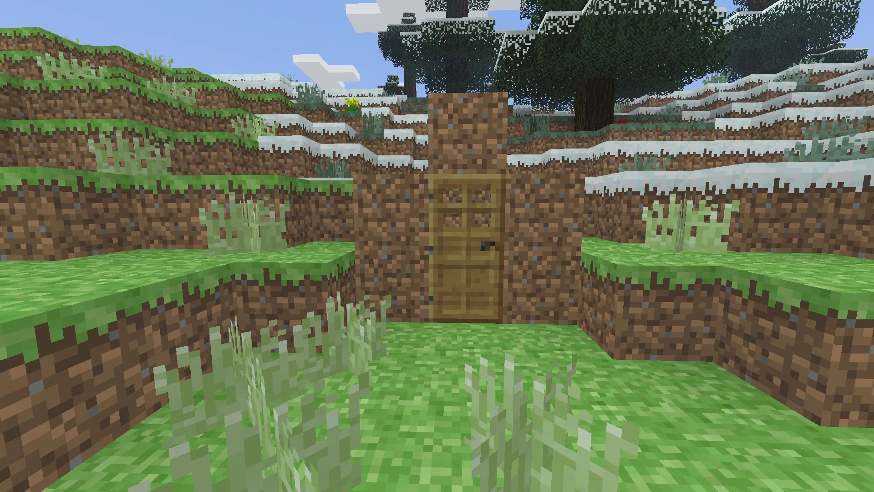
mouse_move(437, 246)
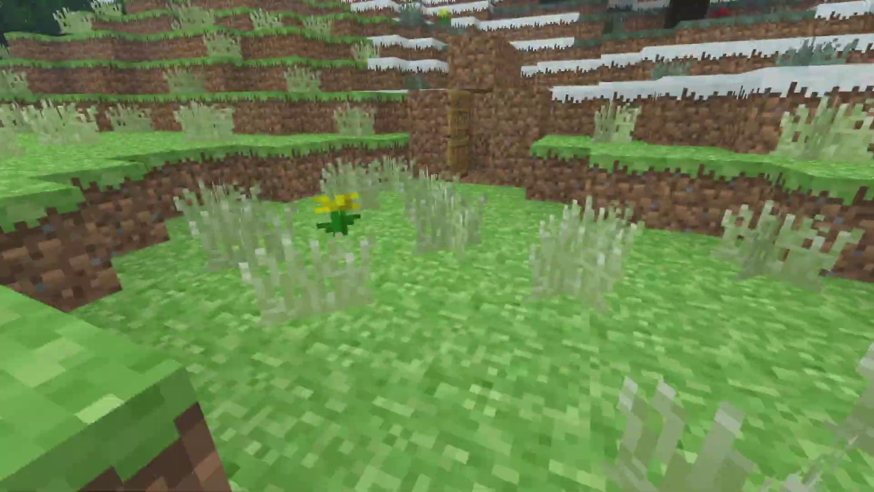
mouse_move(437, 246)
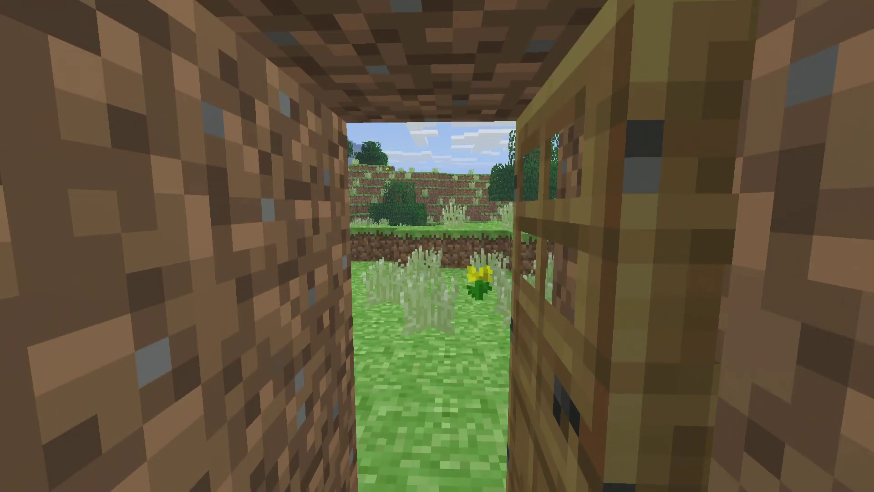
mouse_move(437, 246)
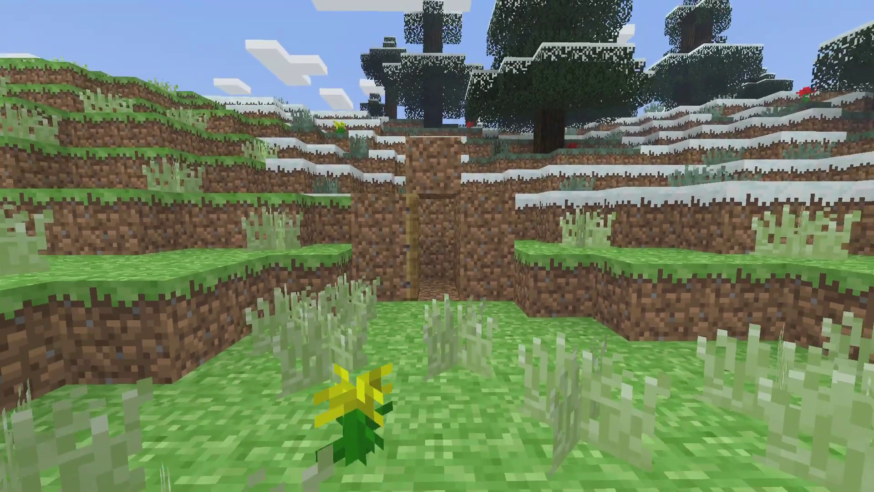
mouse_move(437, 246)
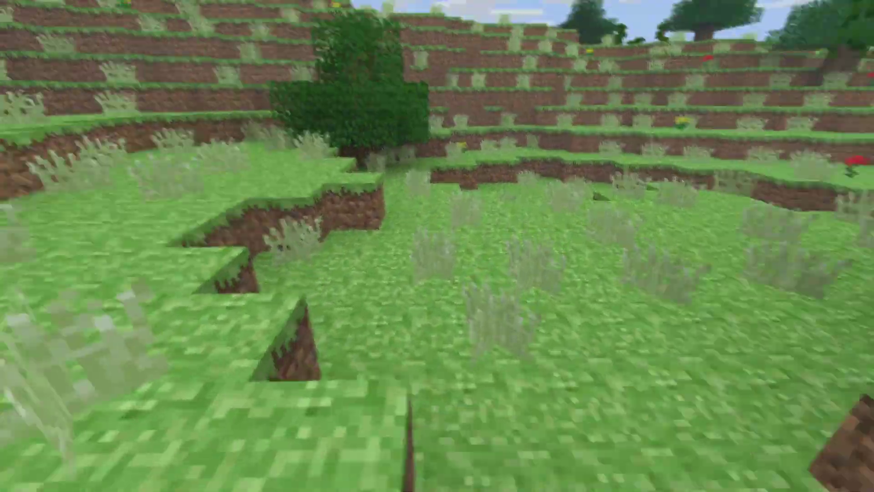
mouse_move(437, 246)
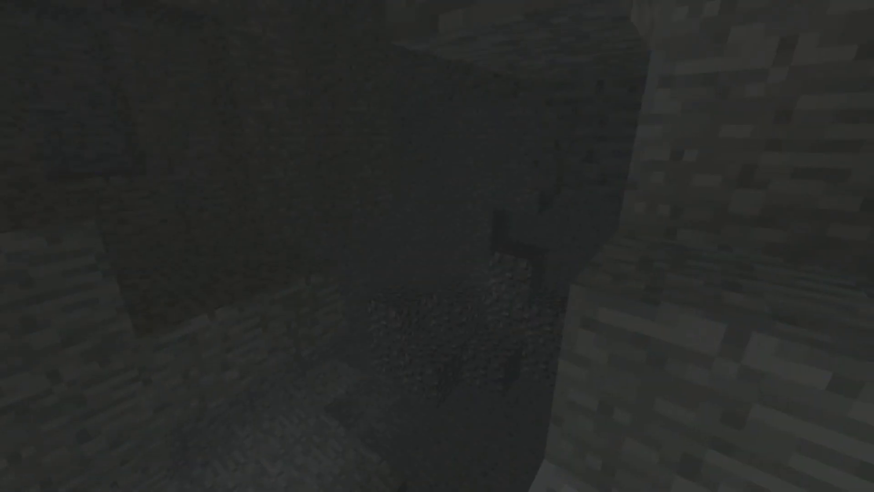
mouse_move(437, 246)
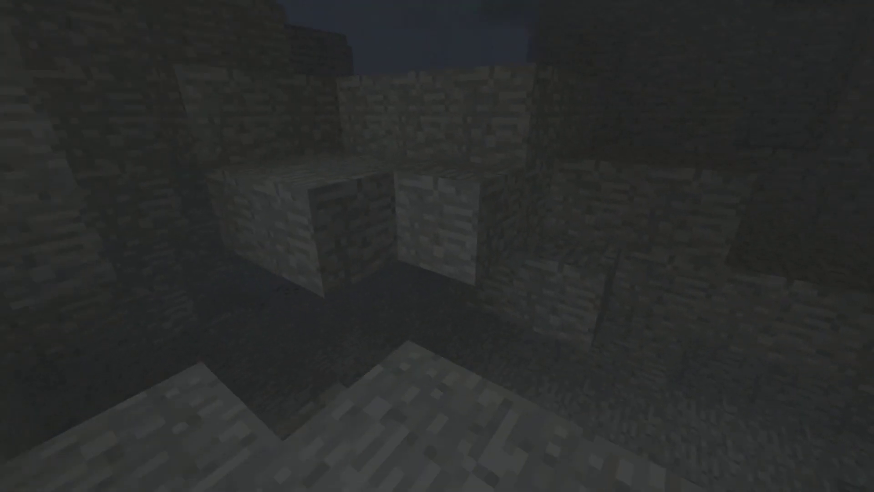
mouse_move(437, 245)
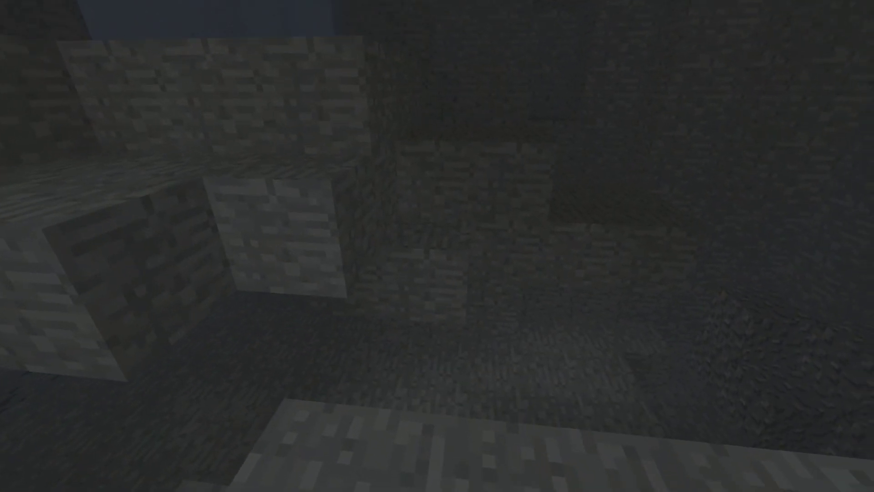
mouse_move(437, 246)
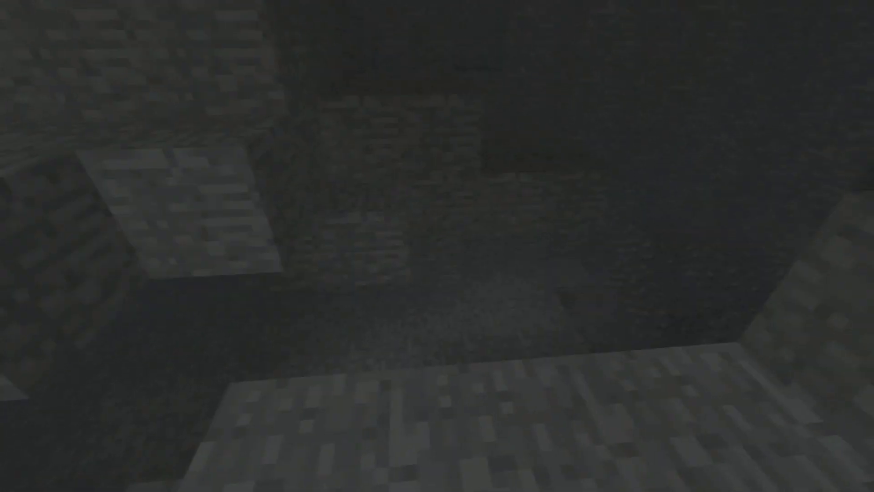
mouse_move(437, 246)
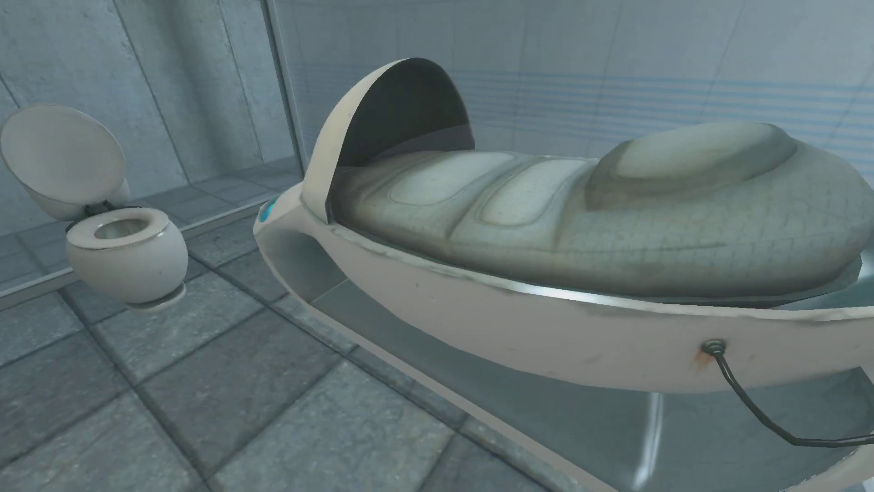
mouse_move(437, 246)
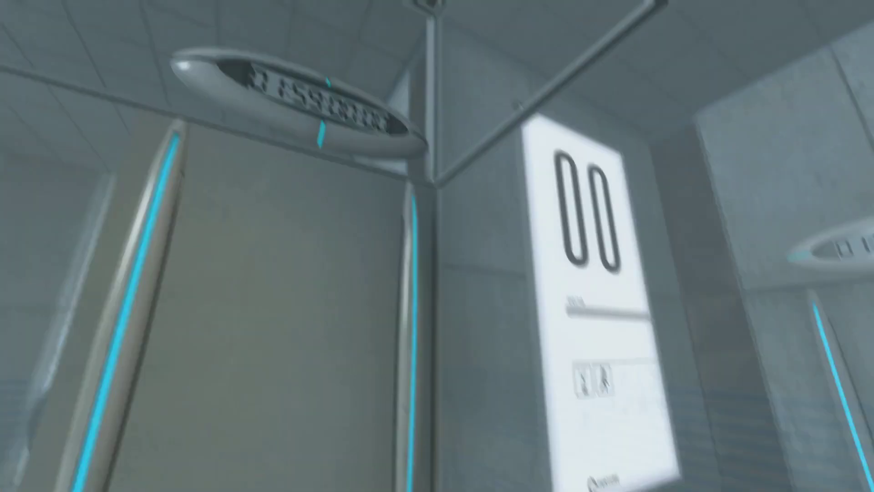
mouse_move(437, 246)
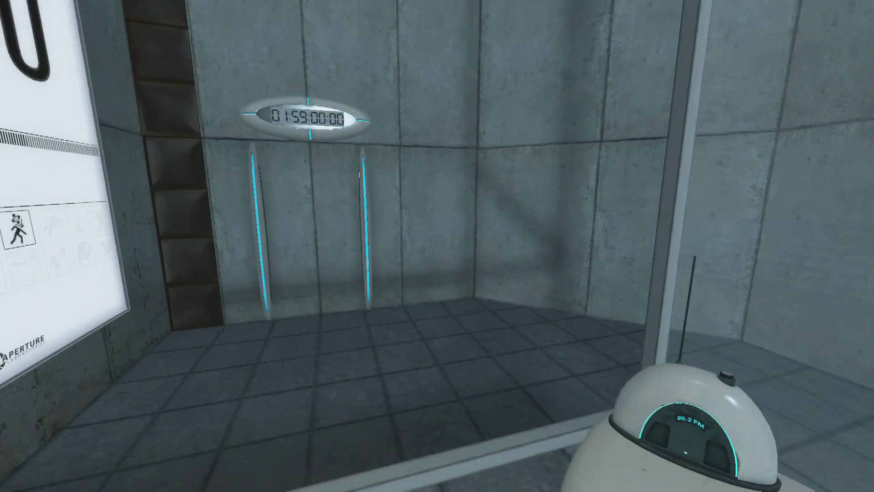
Bring up the pause menu while facing the chamber's wall clock and exit pillars.
key("Escape")
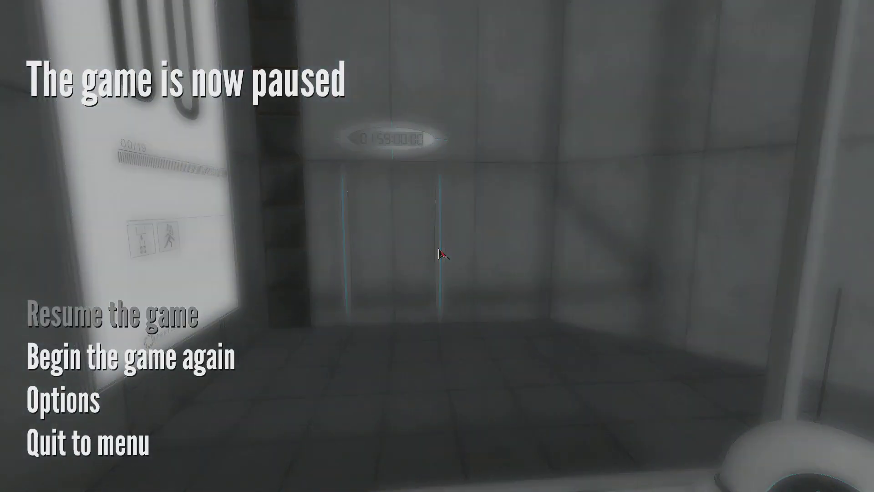